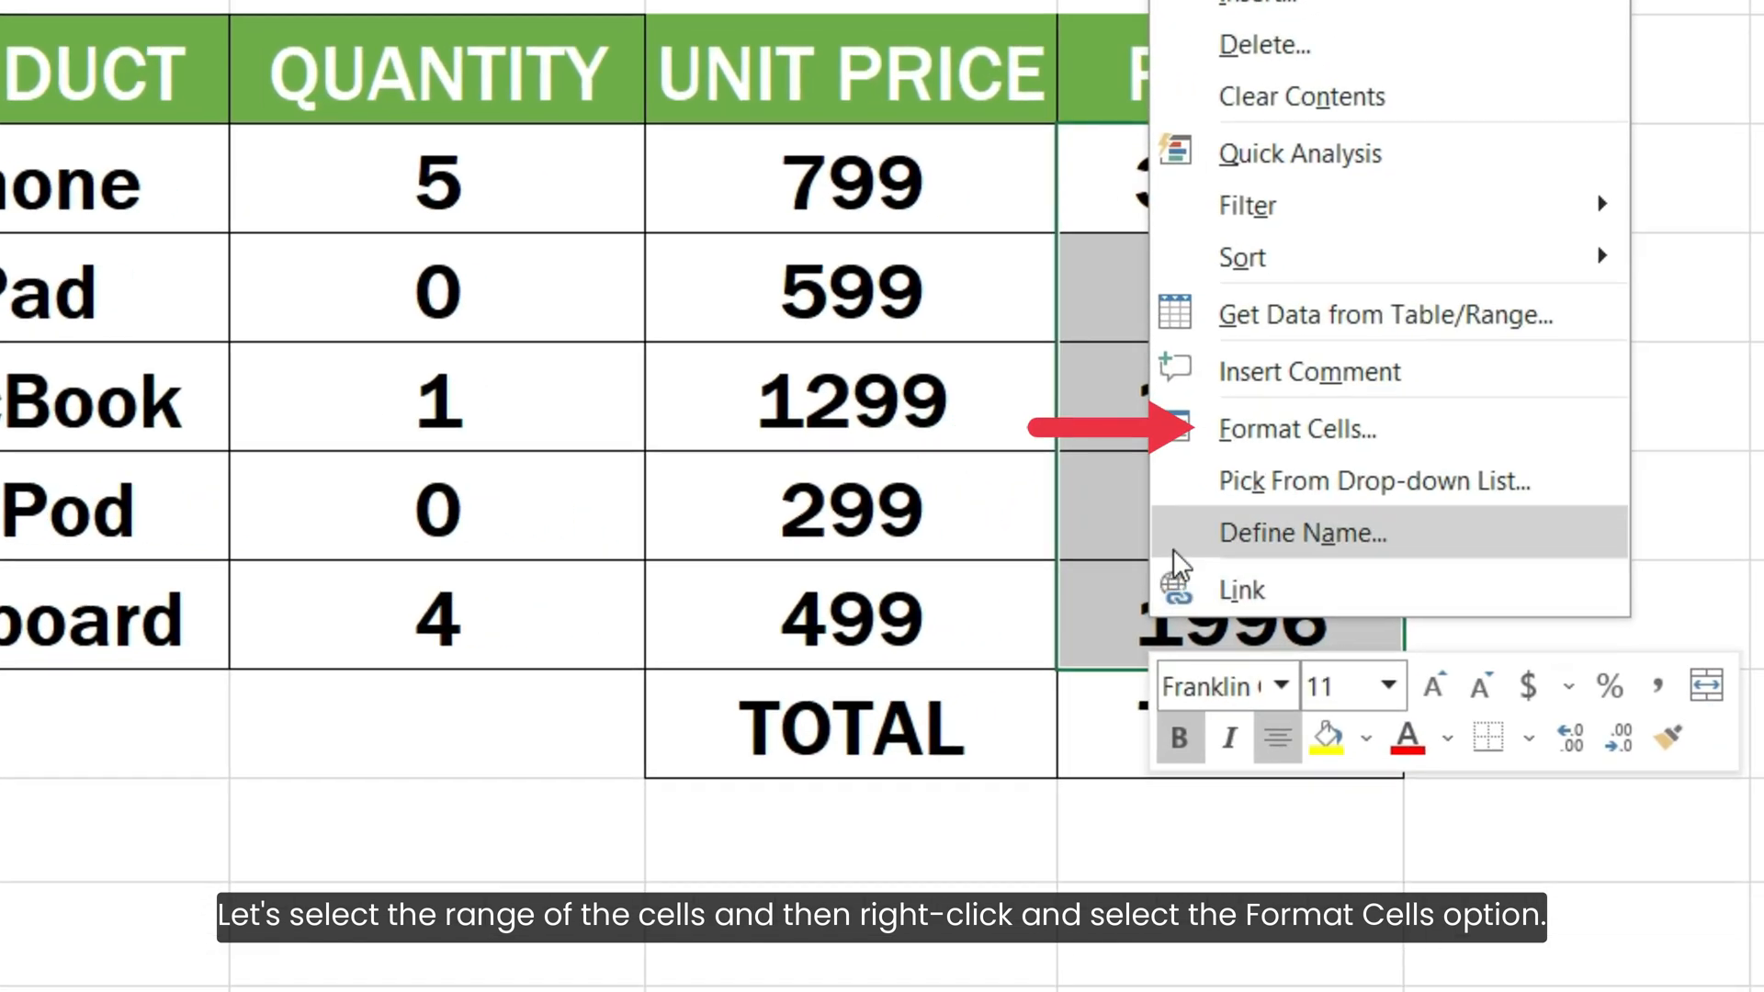
- Apply the custom number format 0;-0;;@ to PRICE cells F3:F7
{"action": "left_click", "coordinate": [1299, 429]}
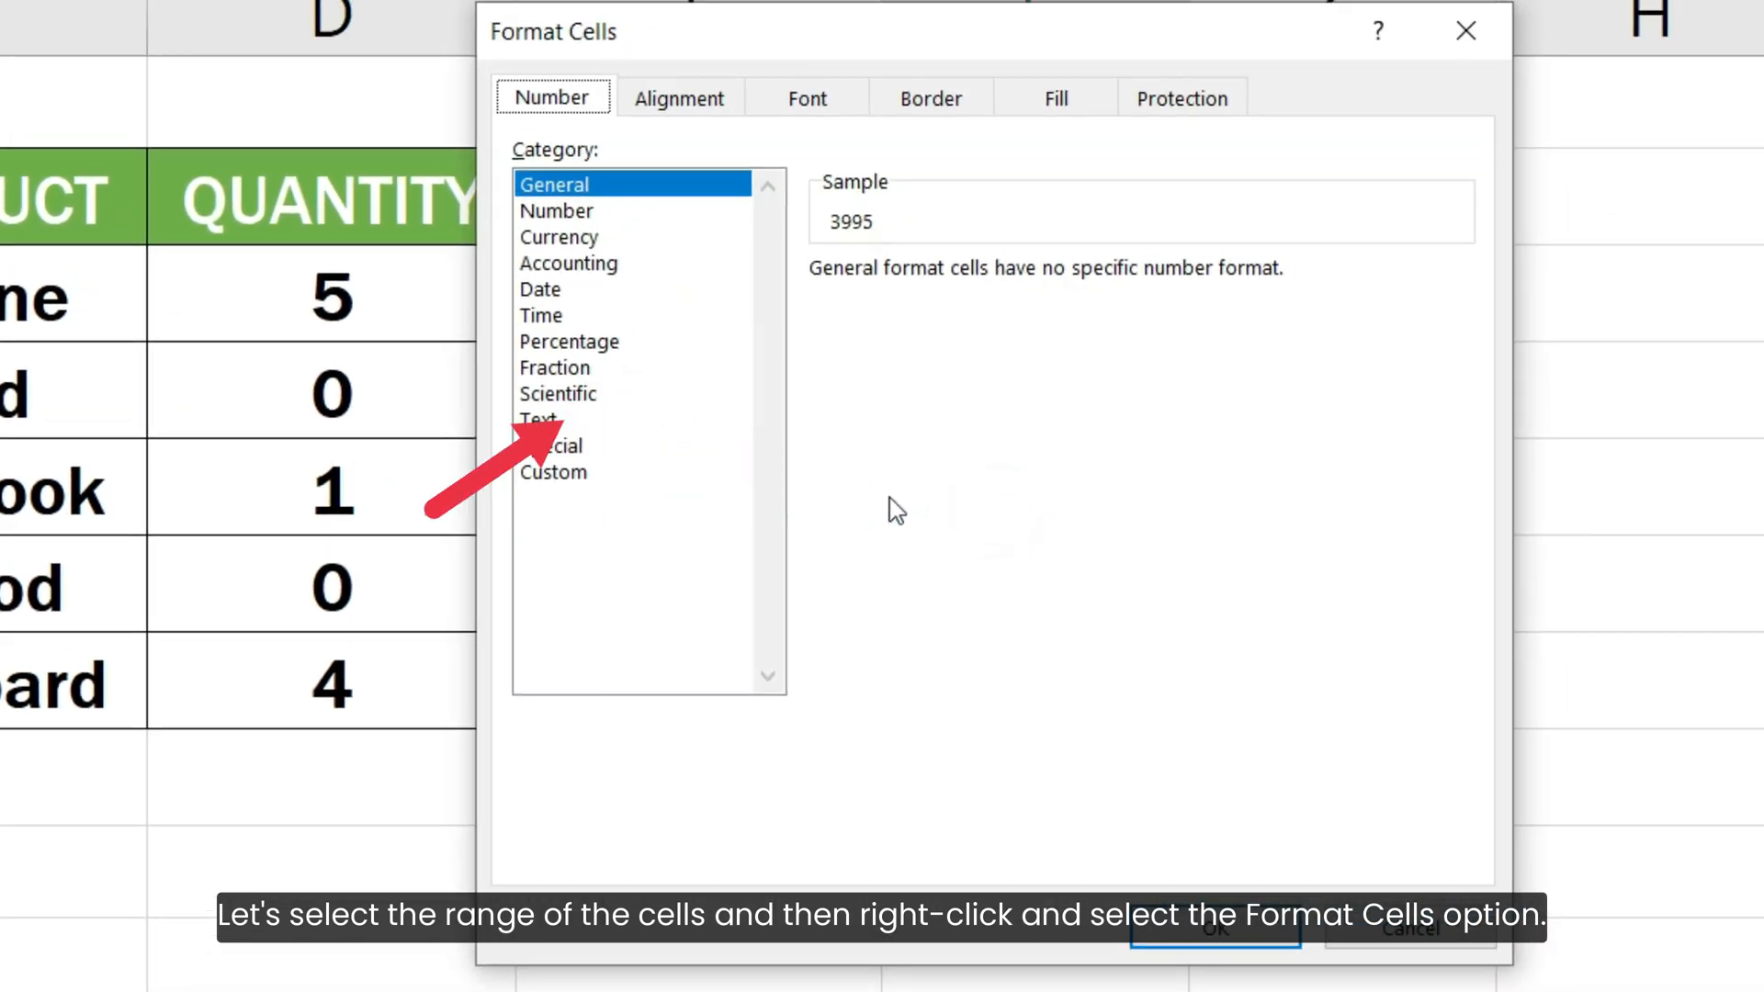
{"action": "left_click", "coordinate": [553, 471]}
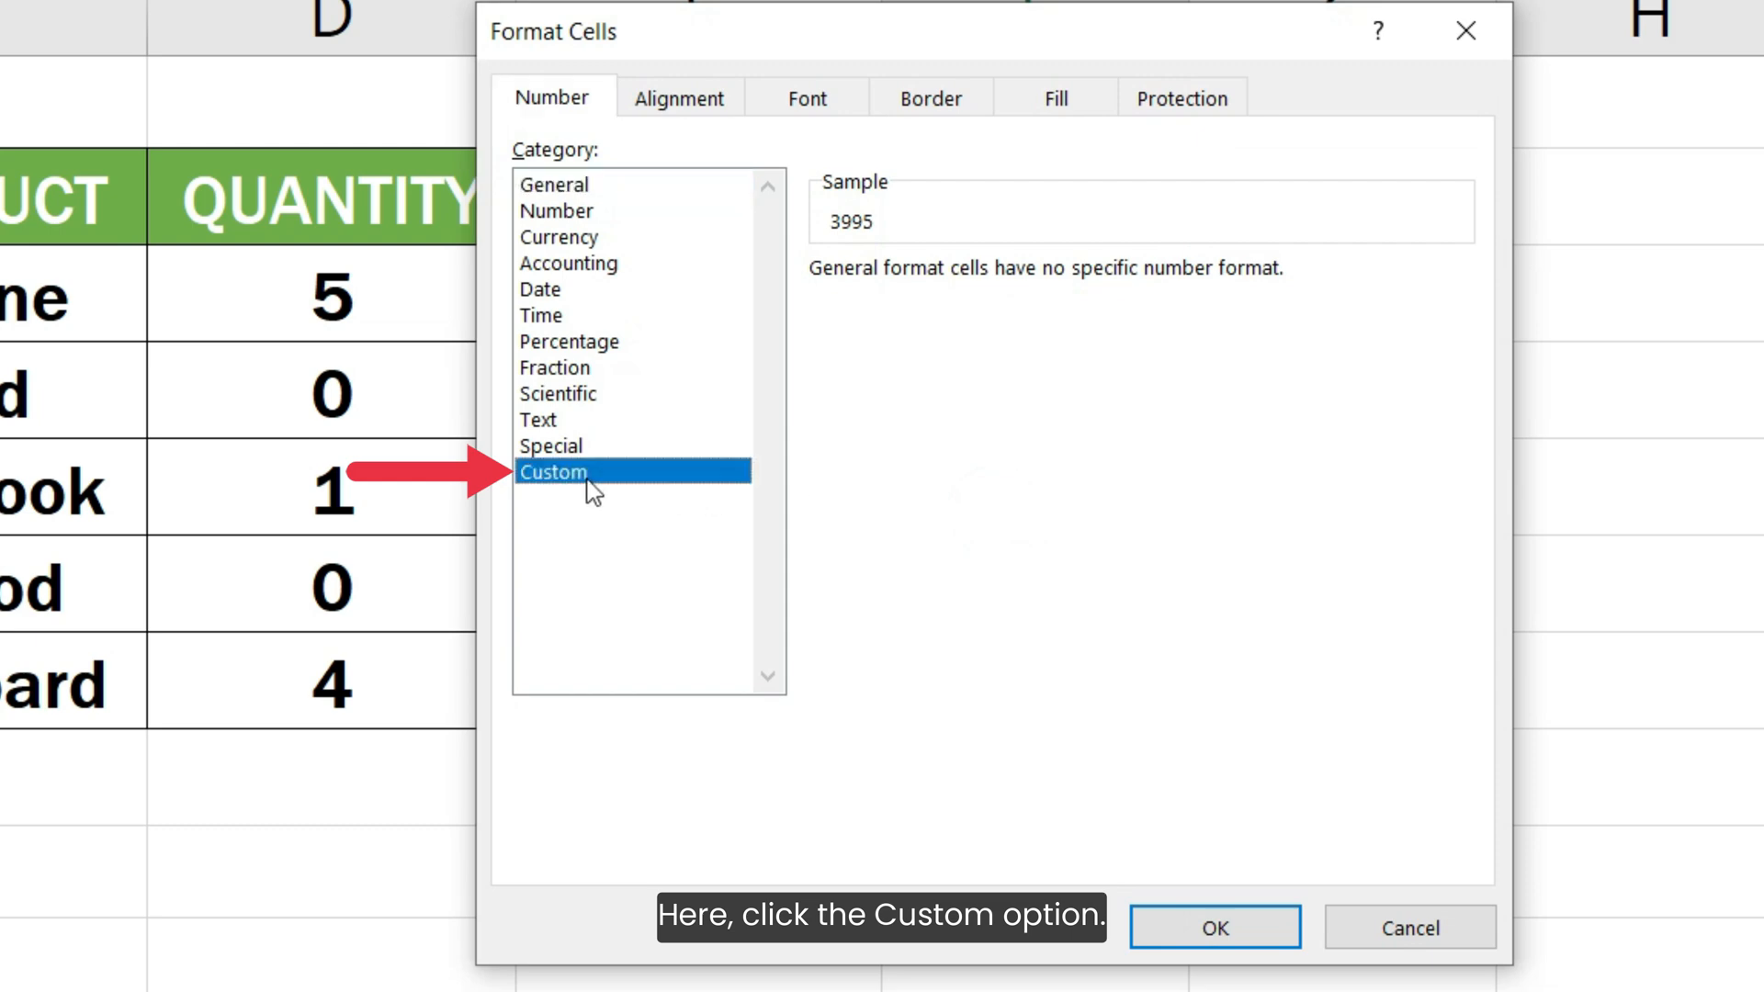
{"action": "left_click", "coordinate": [552, 471]}
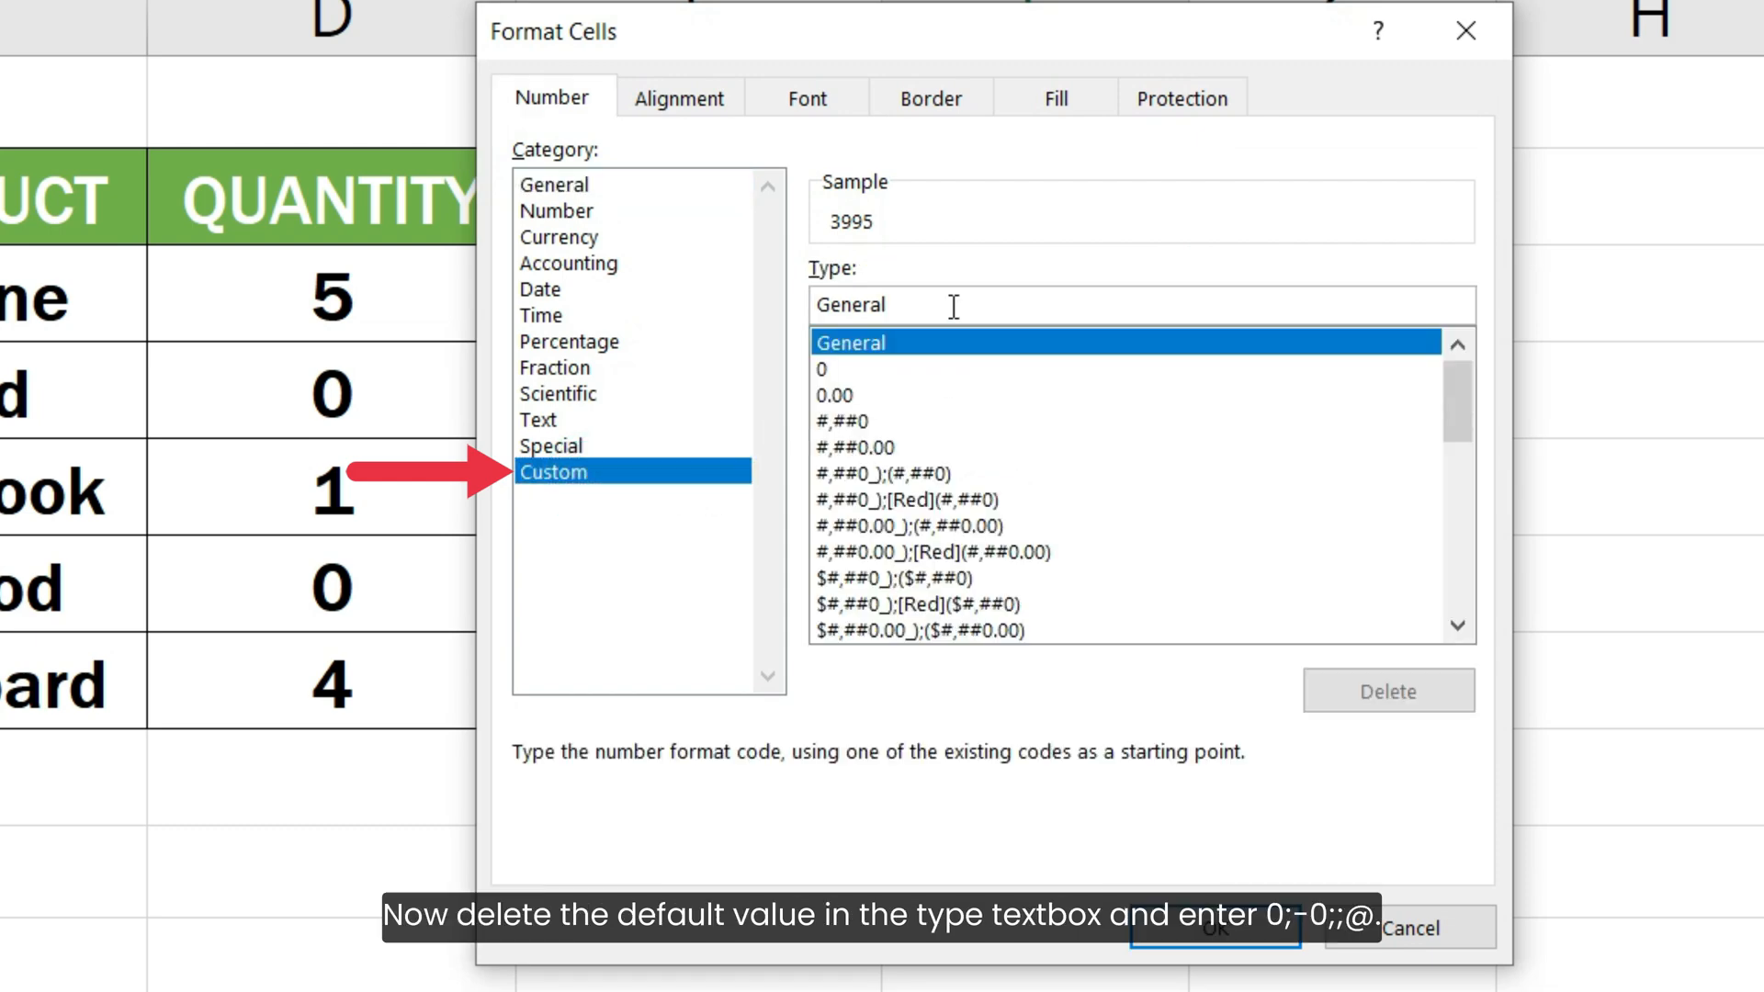
{"action": "type", "text": "0"}
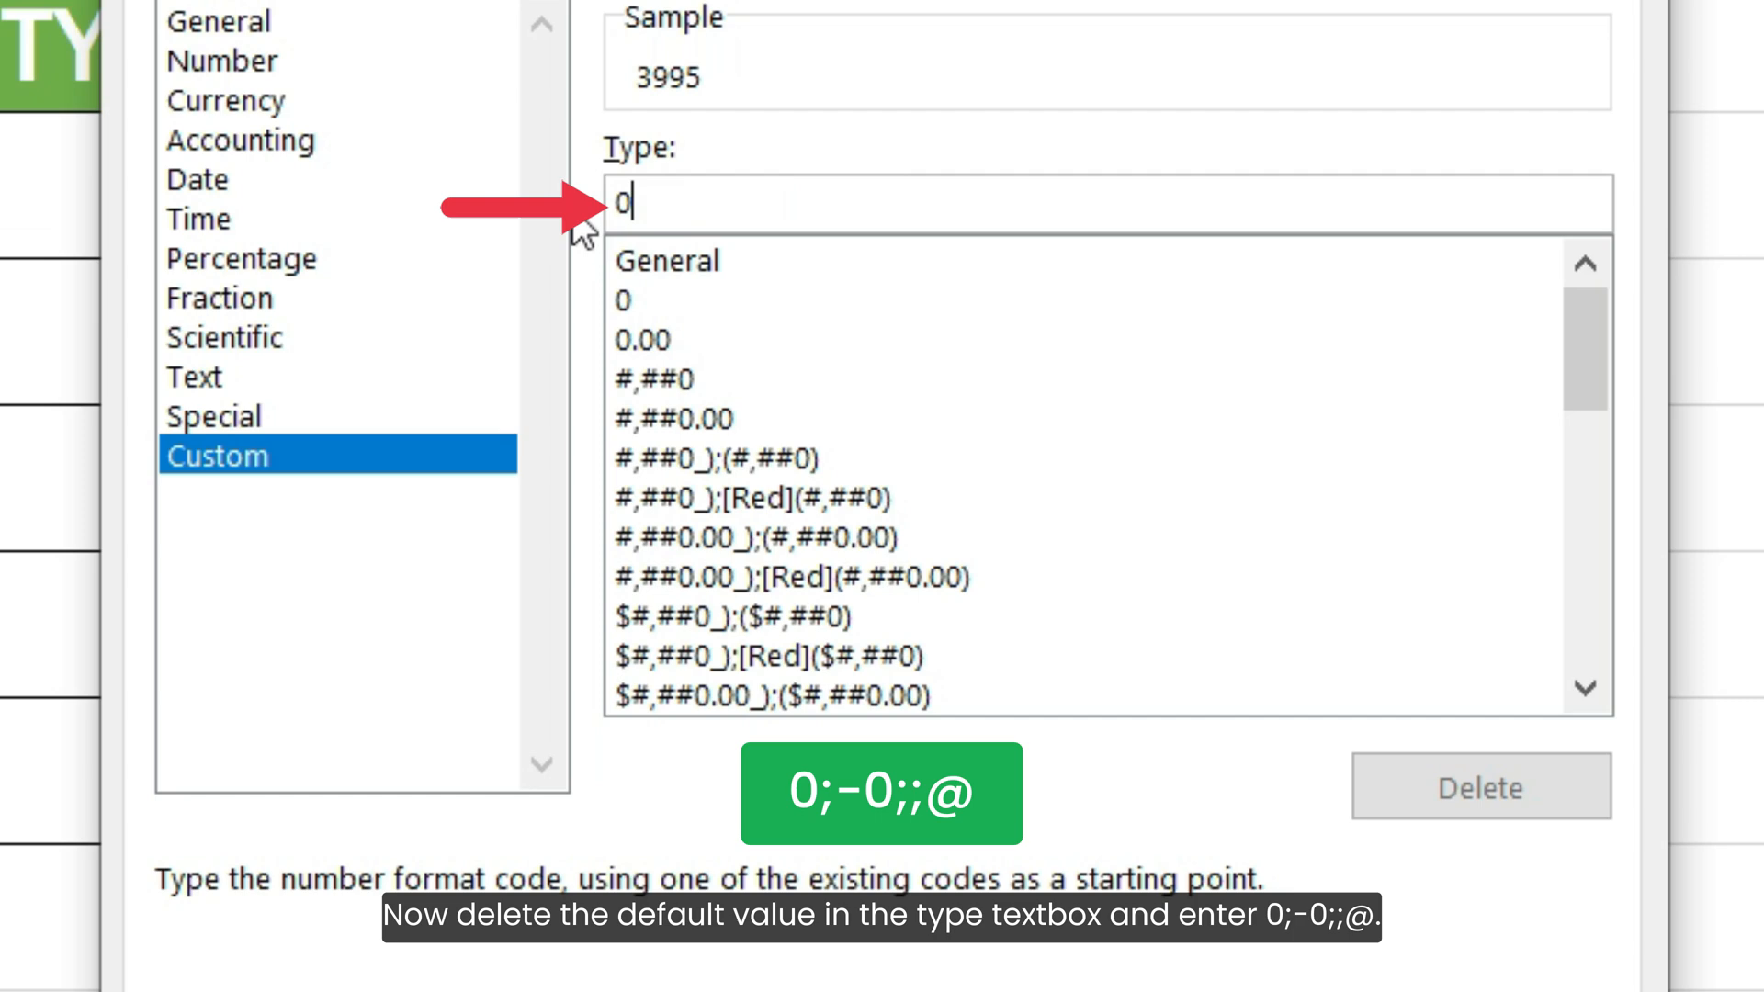
{"action": "type", "text": ";-0;;@"}
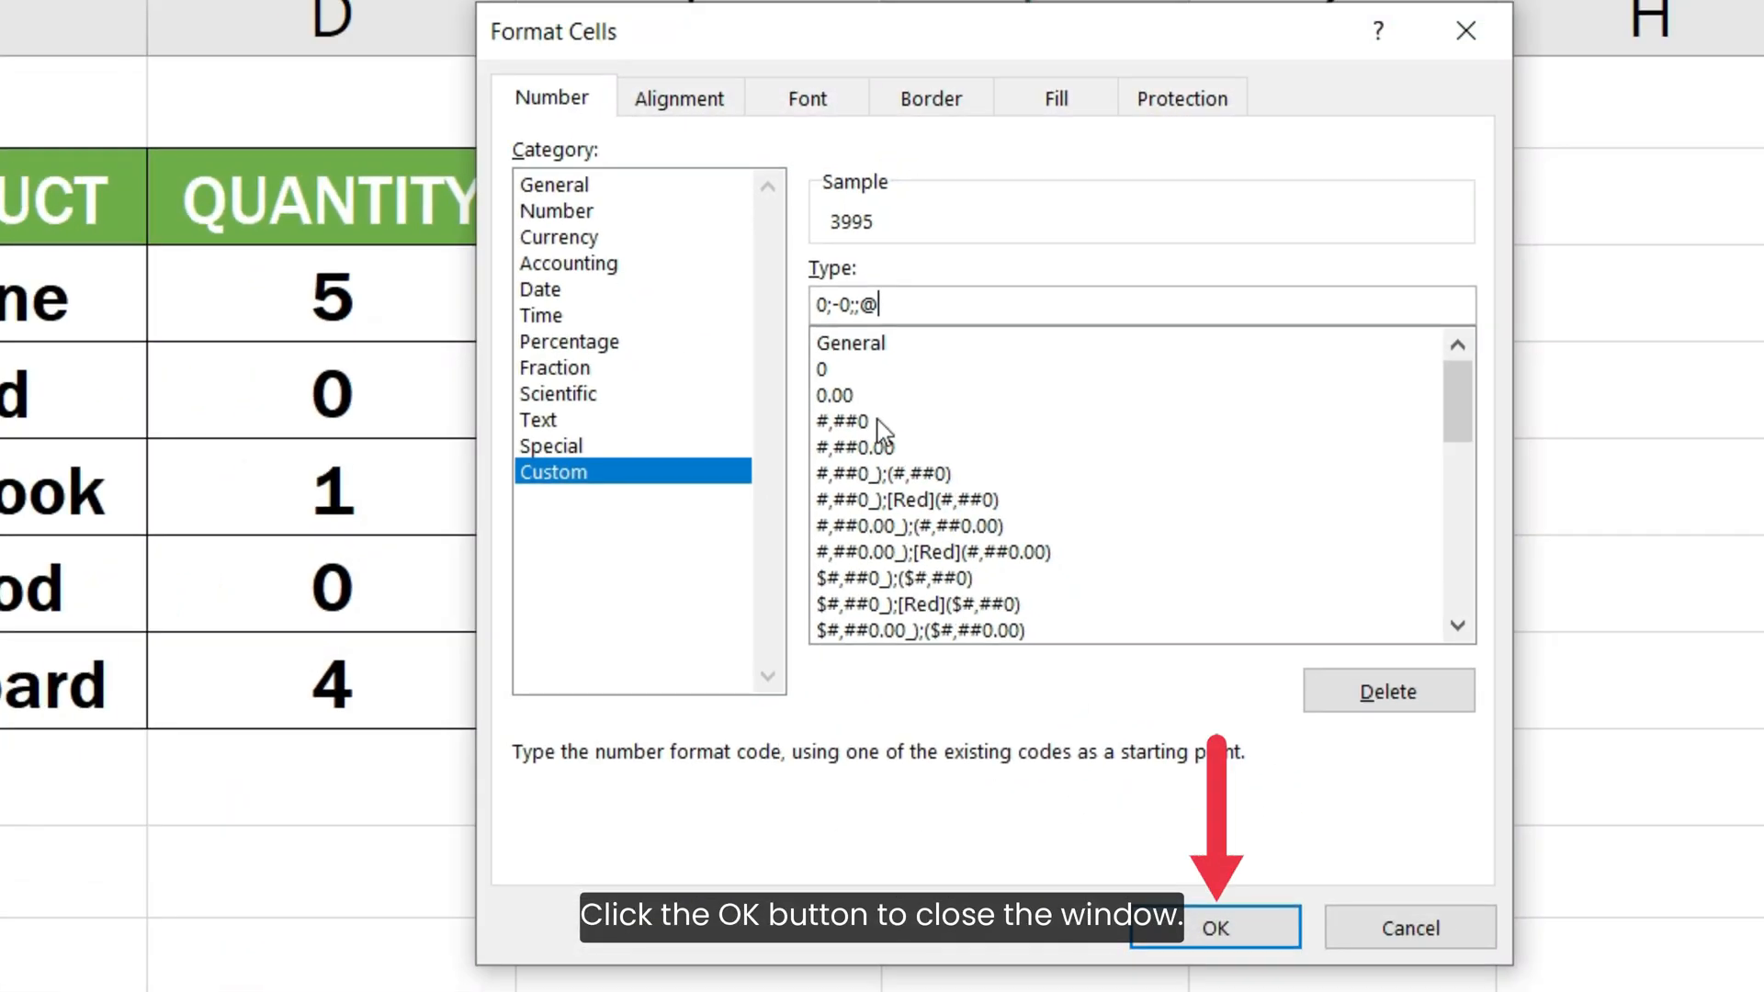
{"action": "left_click", "coordinate": [1212, 927]}
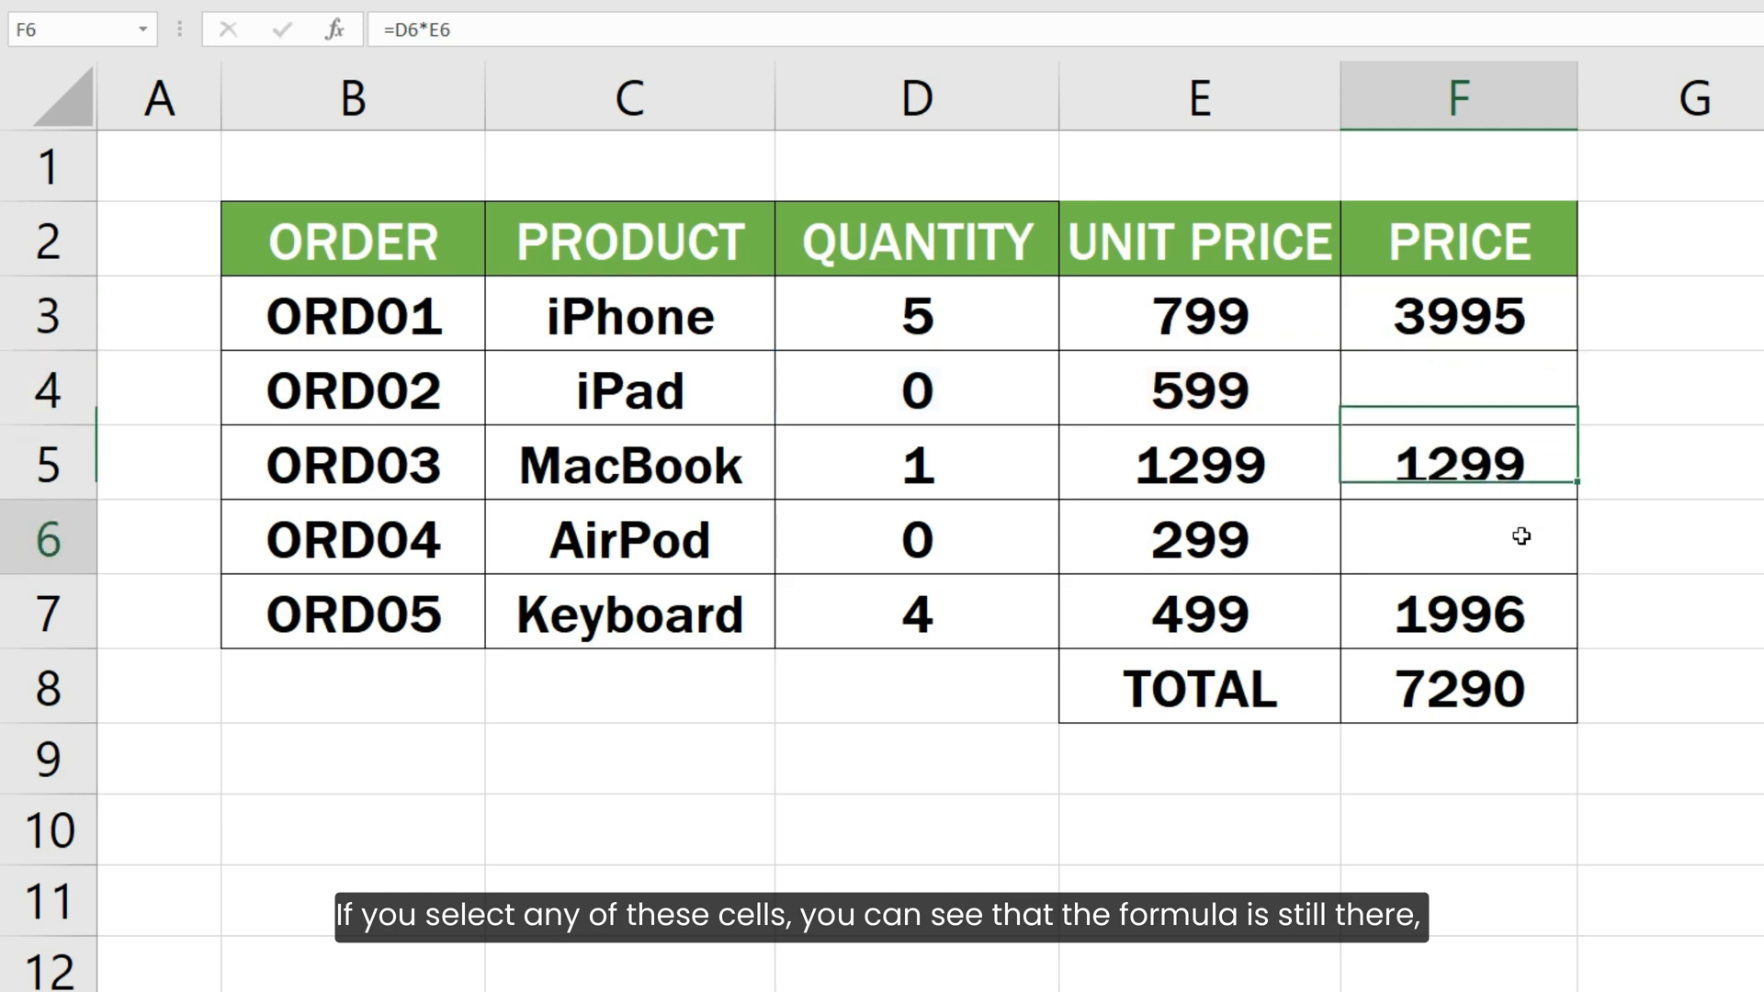
- Check the blank AirPod price still holds its formula, then restore displayed zeros
{"action": "left_click", "coordinate": [1458, 538]}
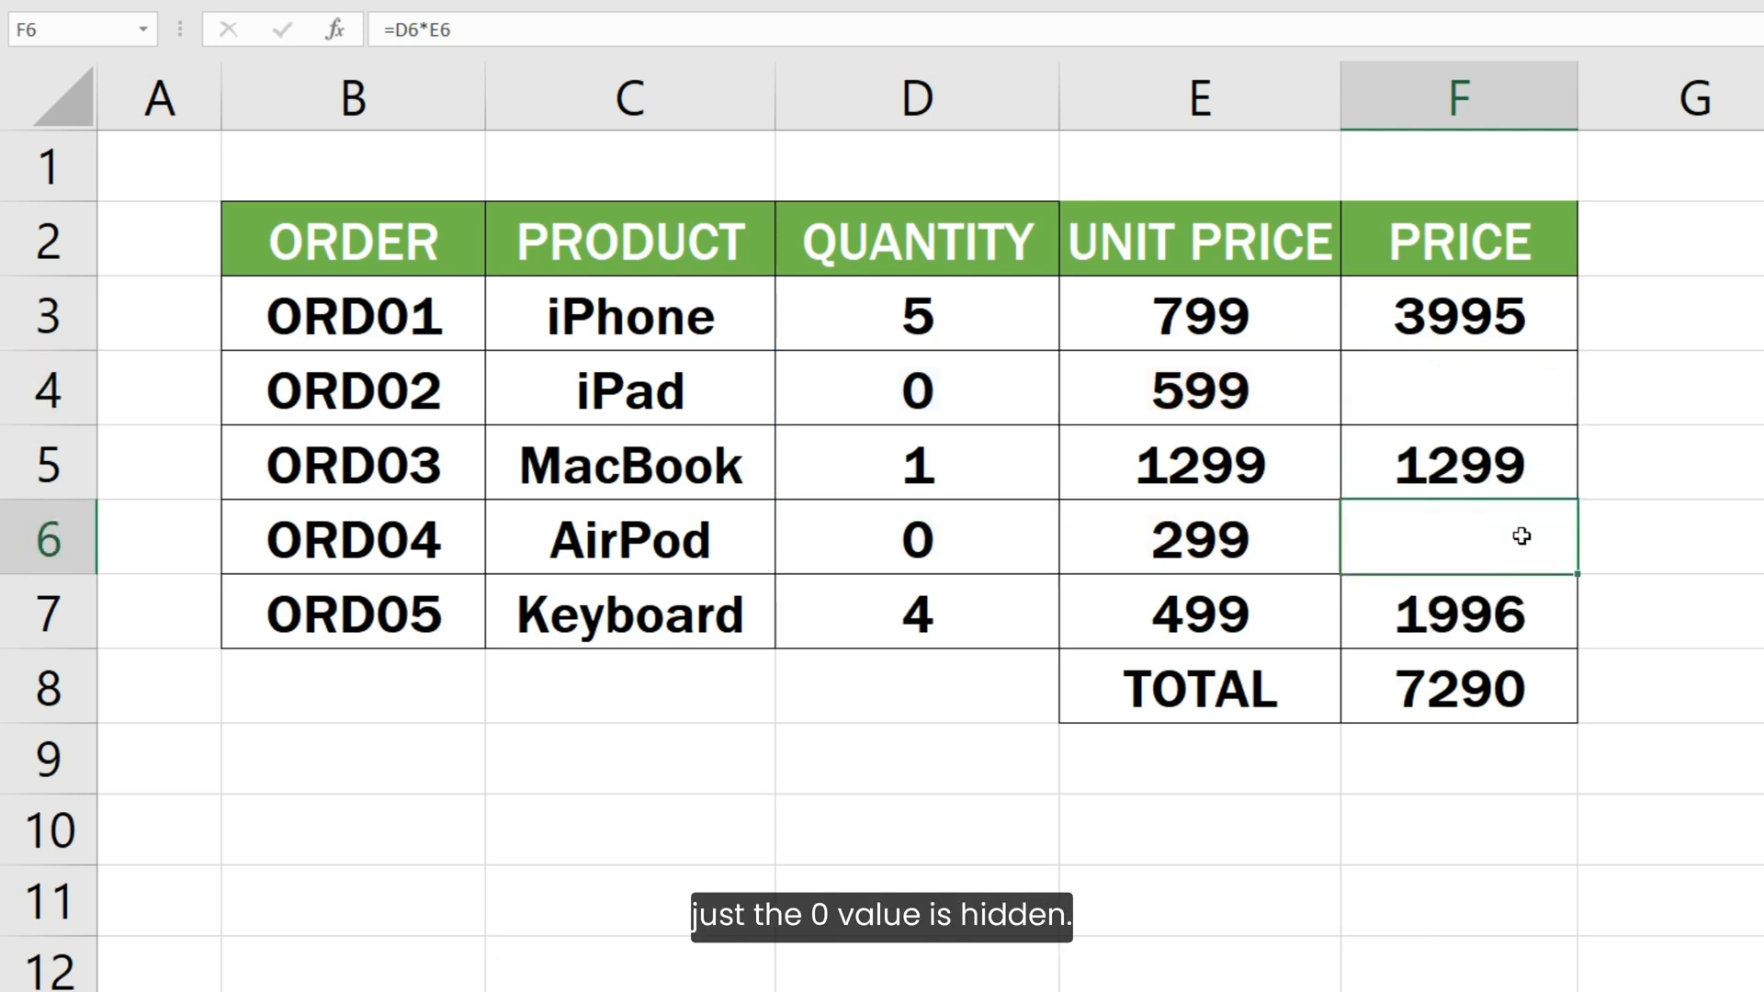
{"action": "left_click", "coordinate": [1459, 316]}
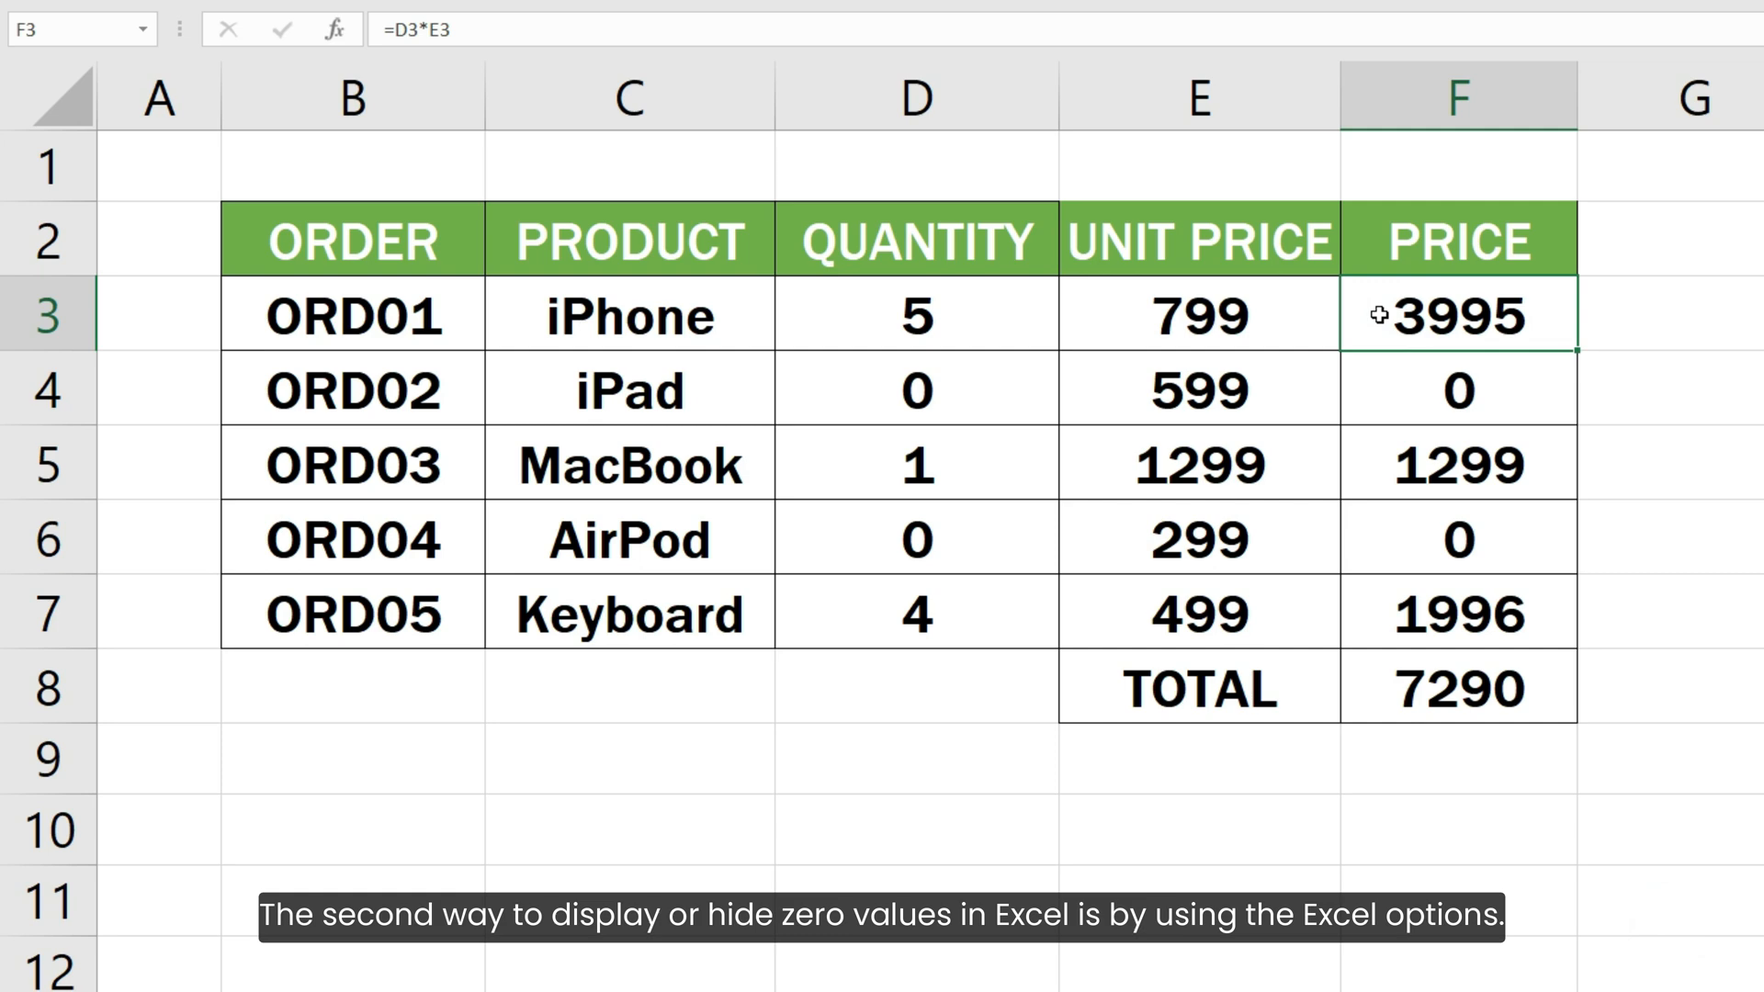
- Uncheck 'Show a zero in cells that have zero value' in Excel's Advanced options
{"action": "left_click", "coordinate": [22, 29]}
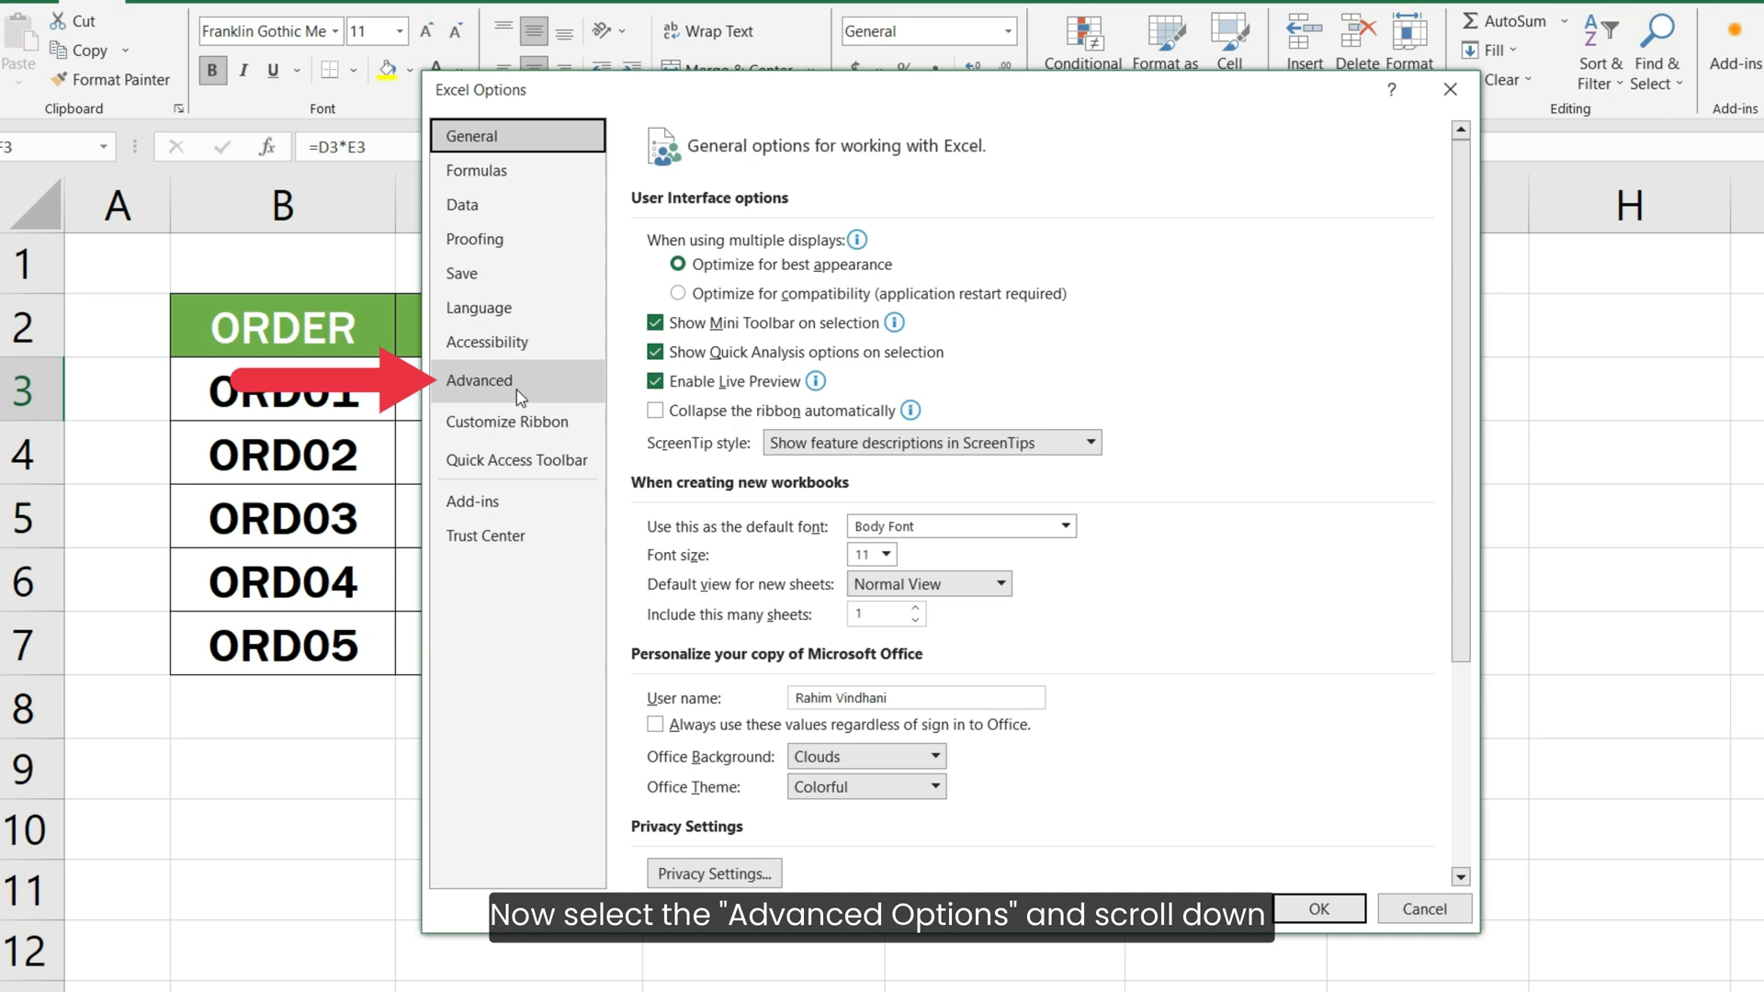
{"action": "scroll", "scroll_direction": "down", "scroll_amount": 3}
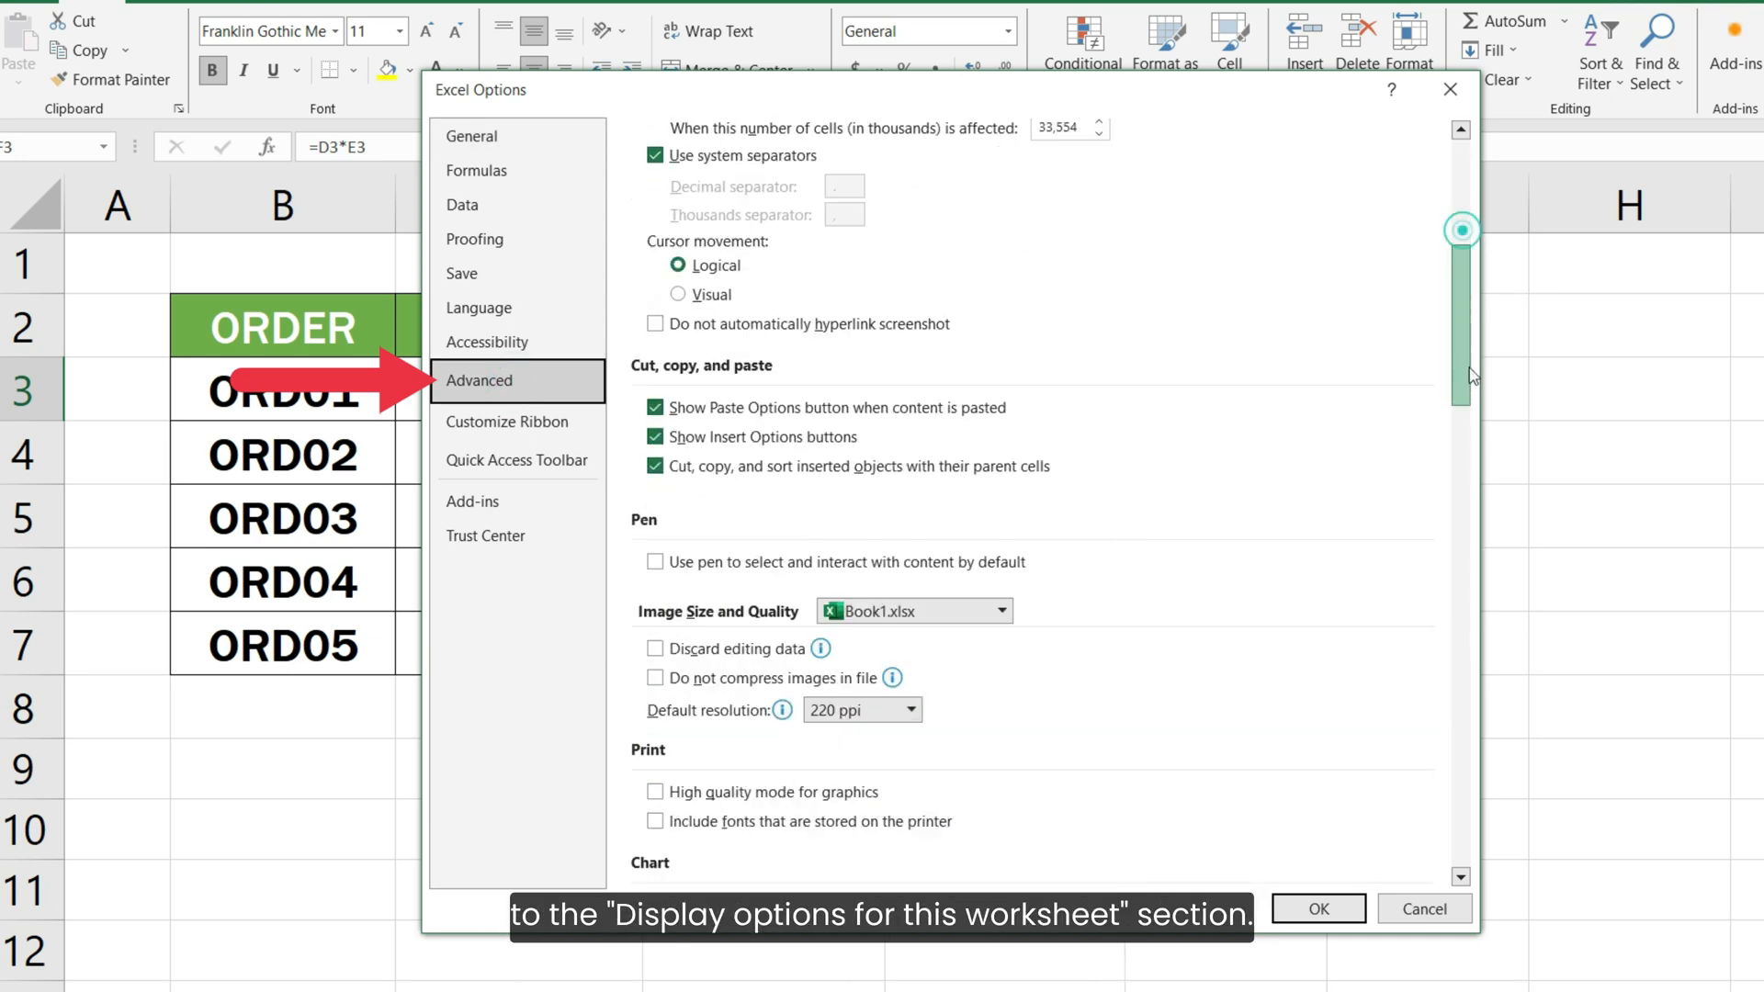
{"action": "scroll", "scroll_direction": "down", "scroll_amount": 3}
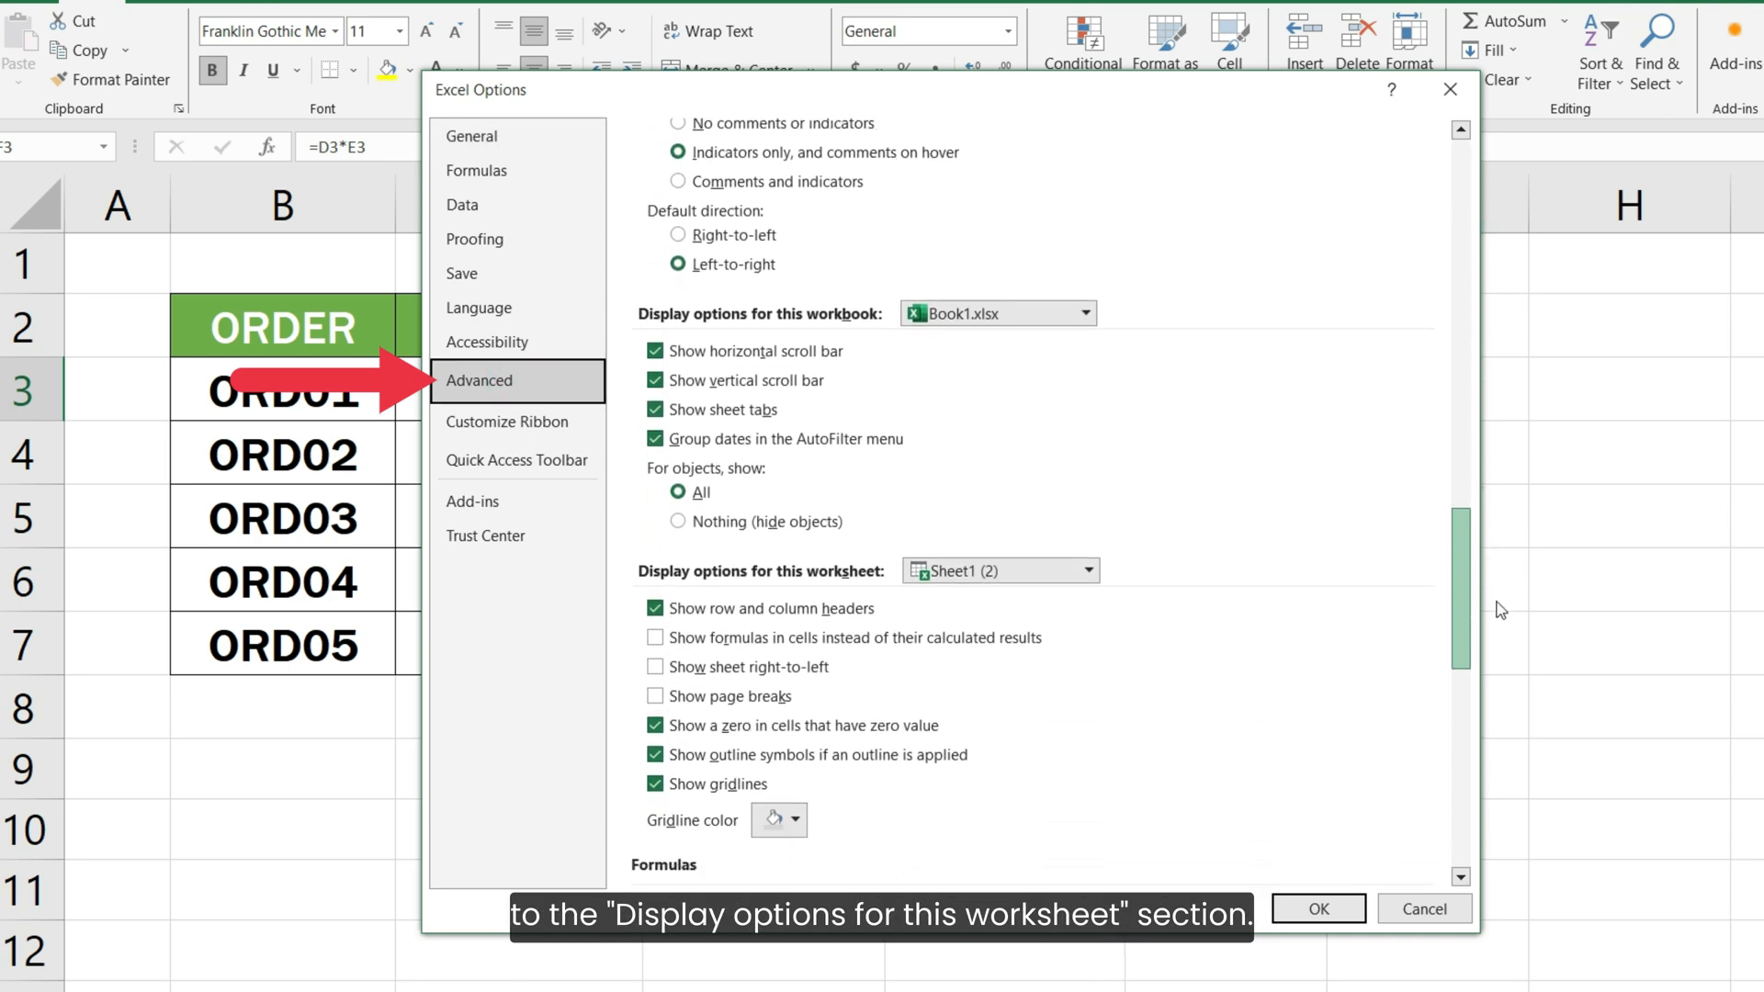
{"action": "scroll", "scroll_direction": "down", "scroll_amount": 3}
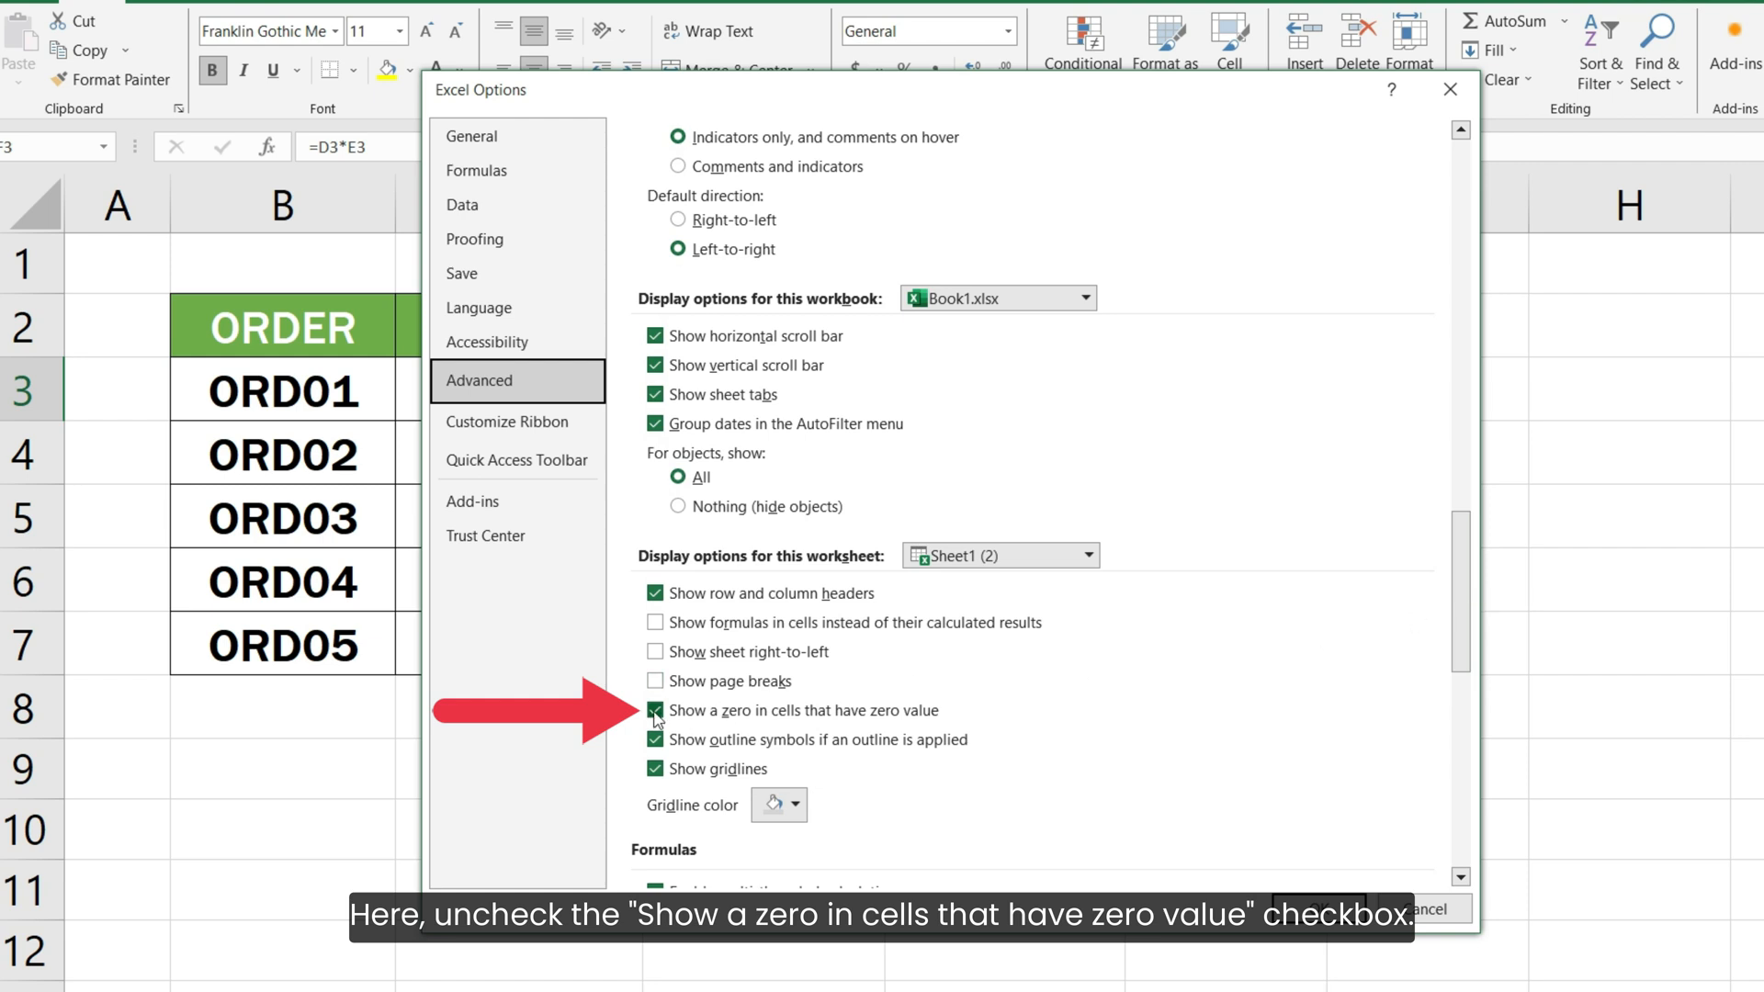
{"action": "left_click", "coordinate": [656, 710]}
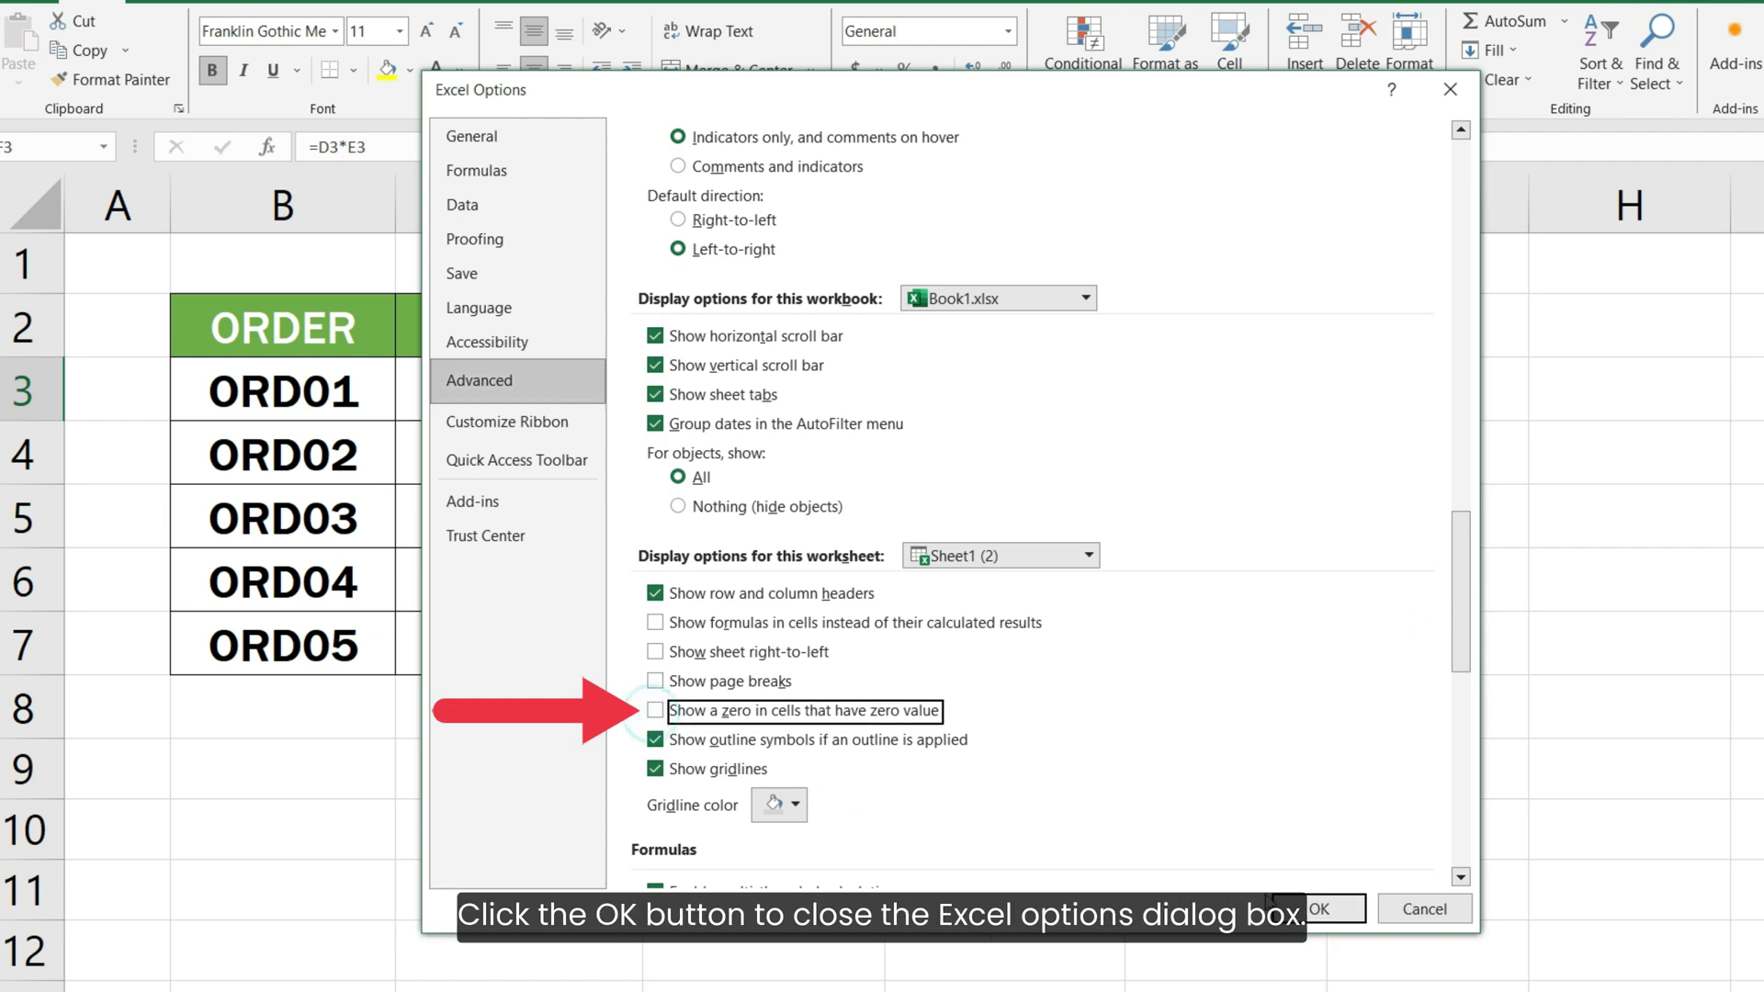
{"action": "left_click", "coordinate": [1321, 908]}
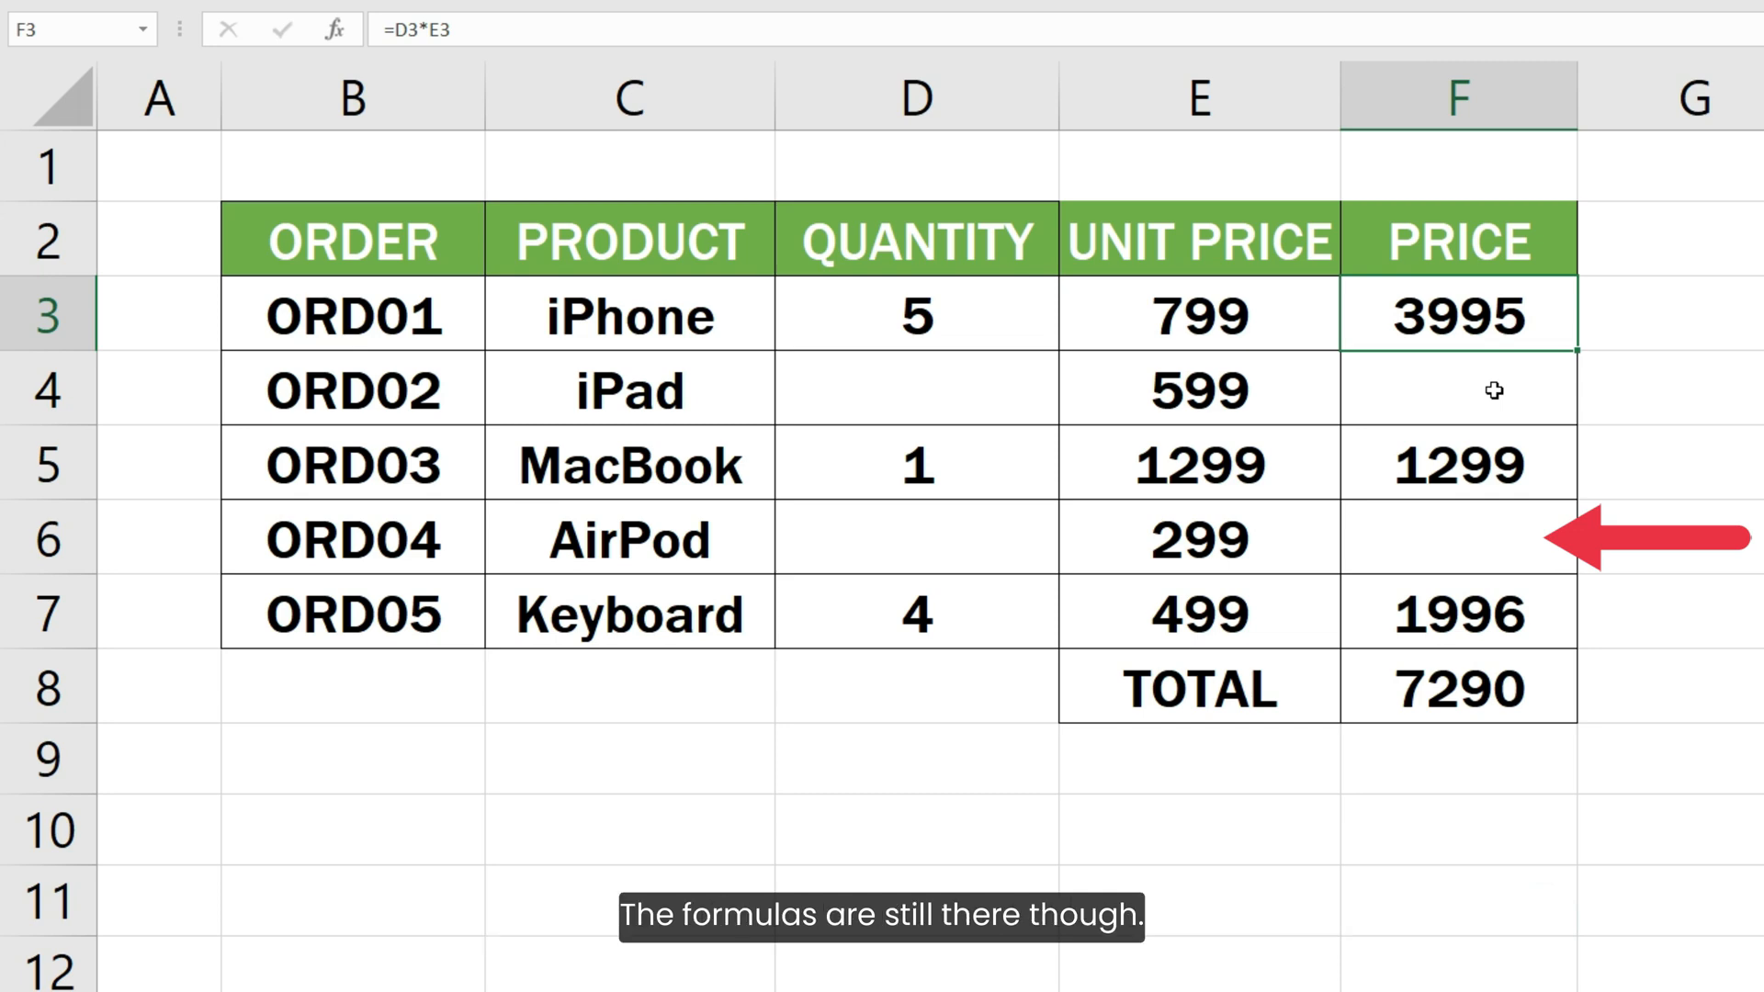
- Confirm the blank price cells still contain formulas, then re-enable showing zeros
{"action": "left_click", "coordinate": [1459, 390]}
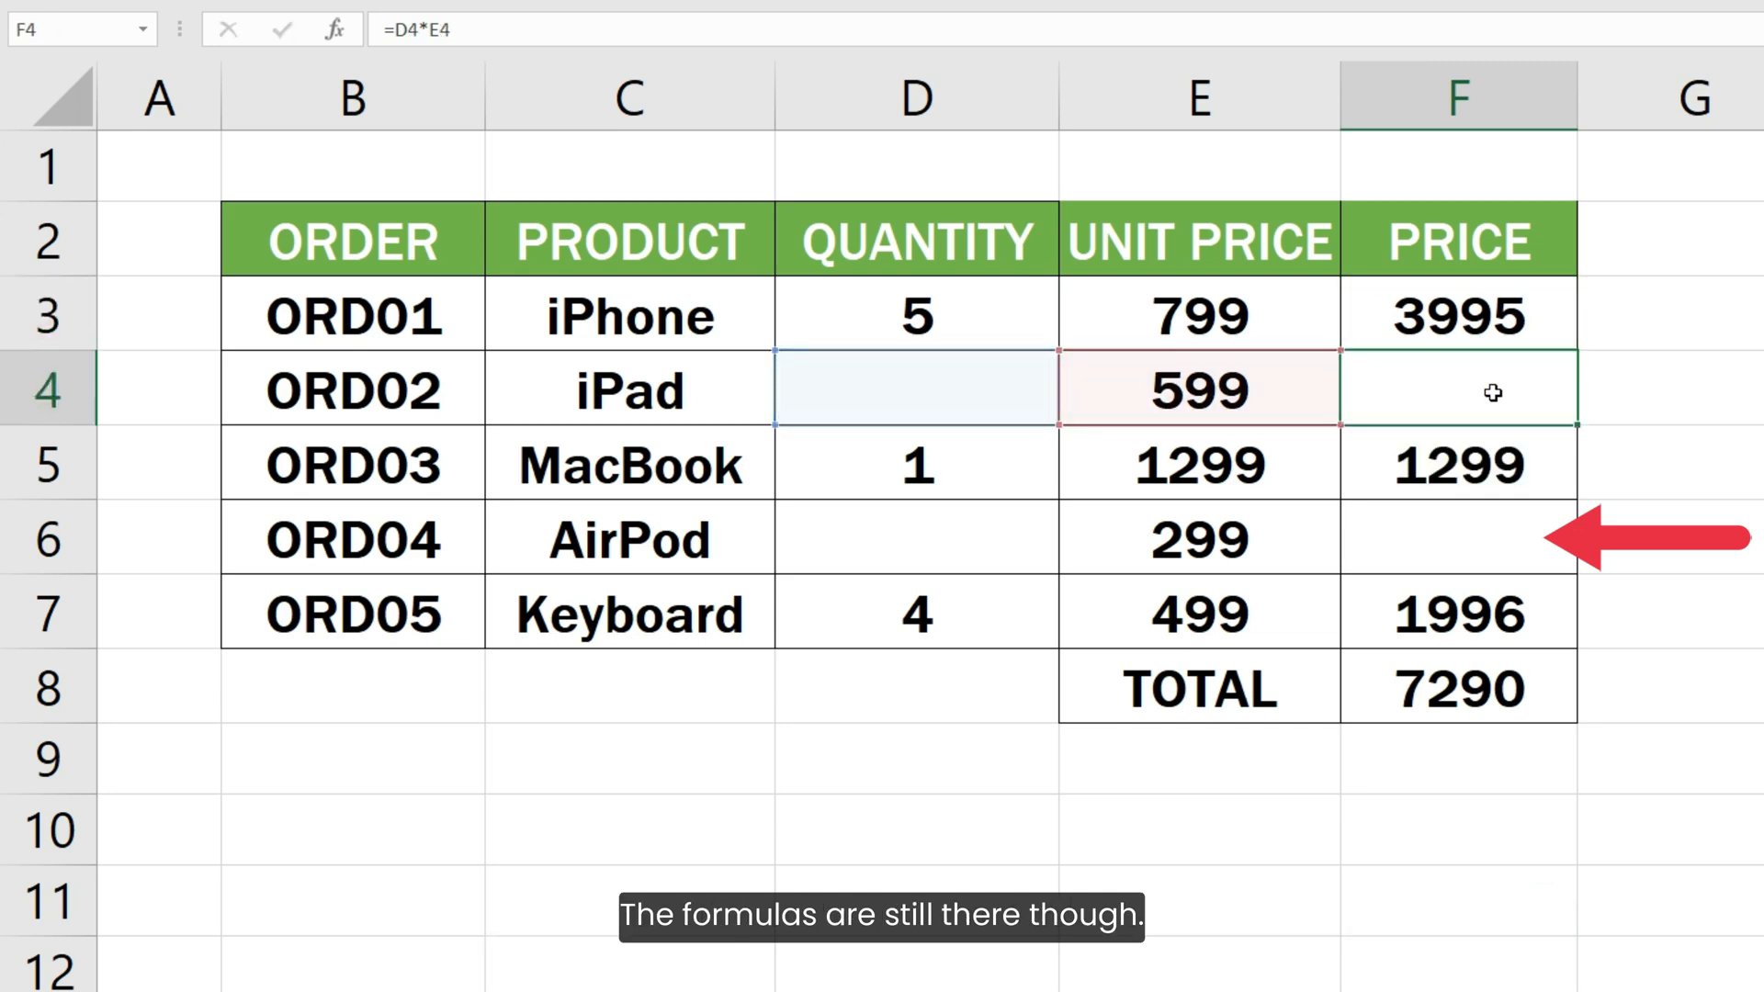
{"action": "left_click", "coordinate": [1458, 539]}
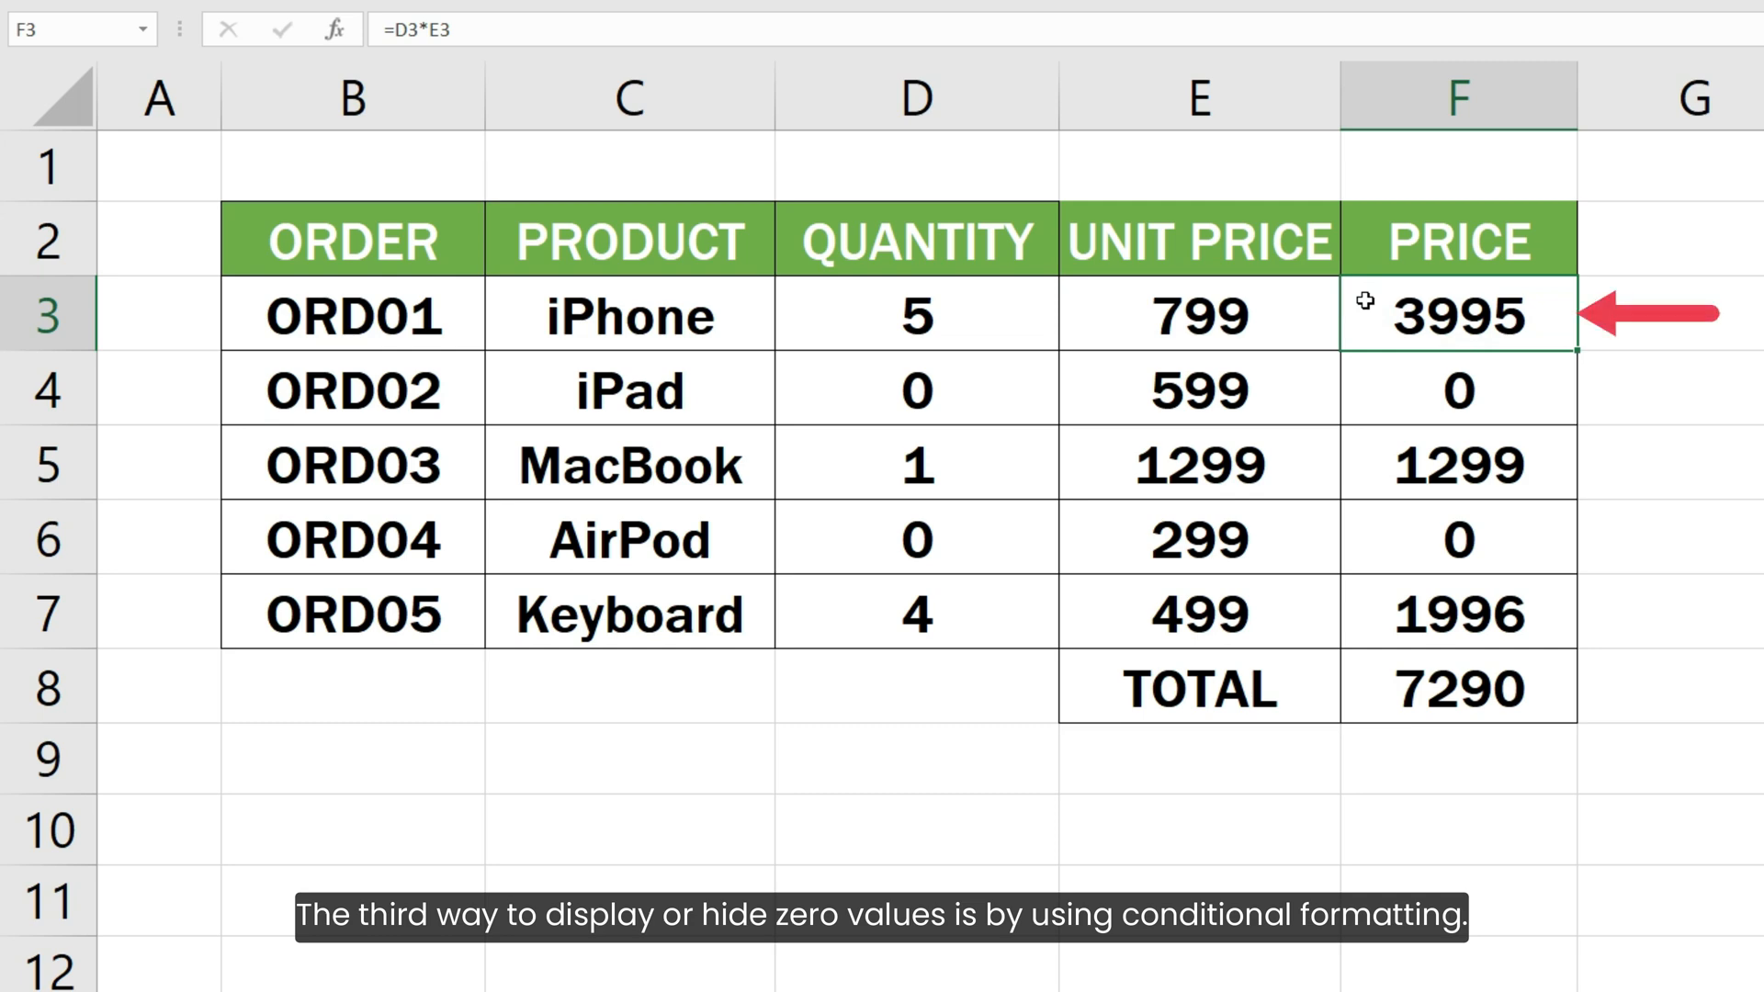
- Select PRICE cells F3:F7 and start an Equal To highlight rule for 0
{"action": "left_click_drag", "start_coordinate": [1455, 315], "coordinate": [1455, 613]}
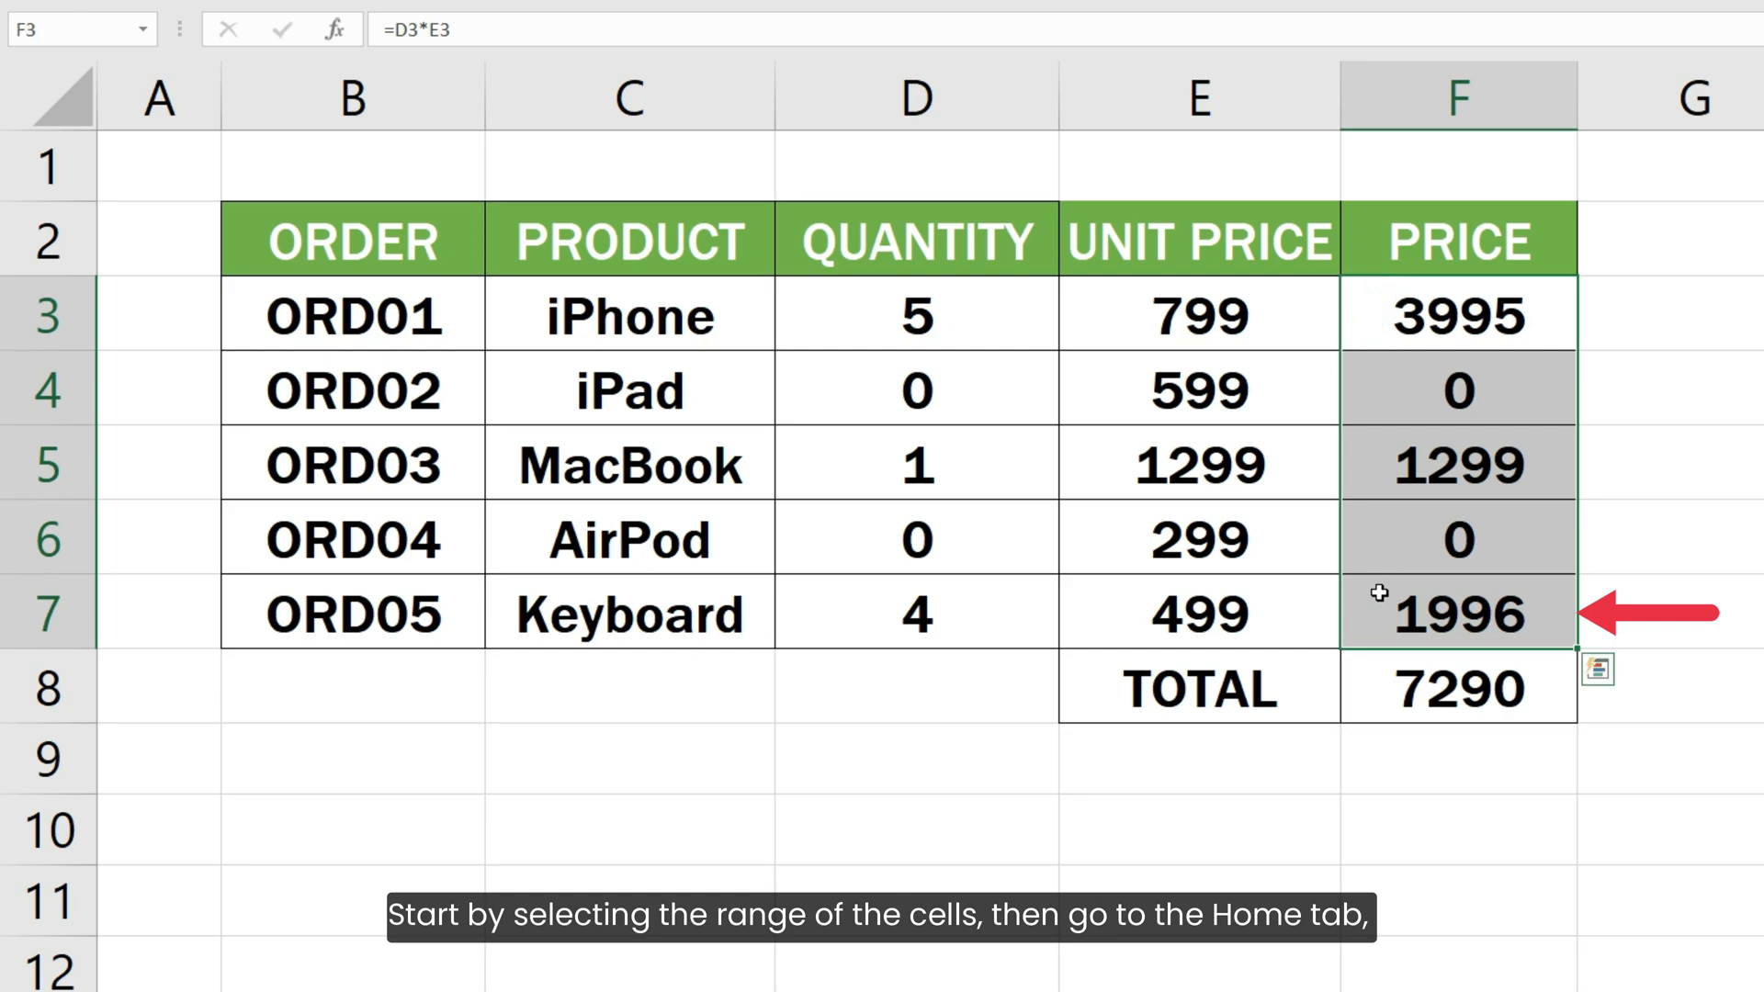
{"action": "left_click", "coordinate": [162, 35]}
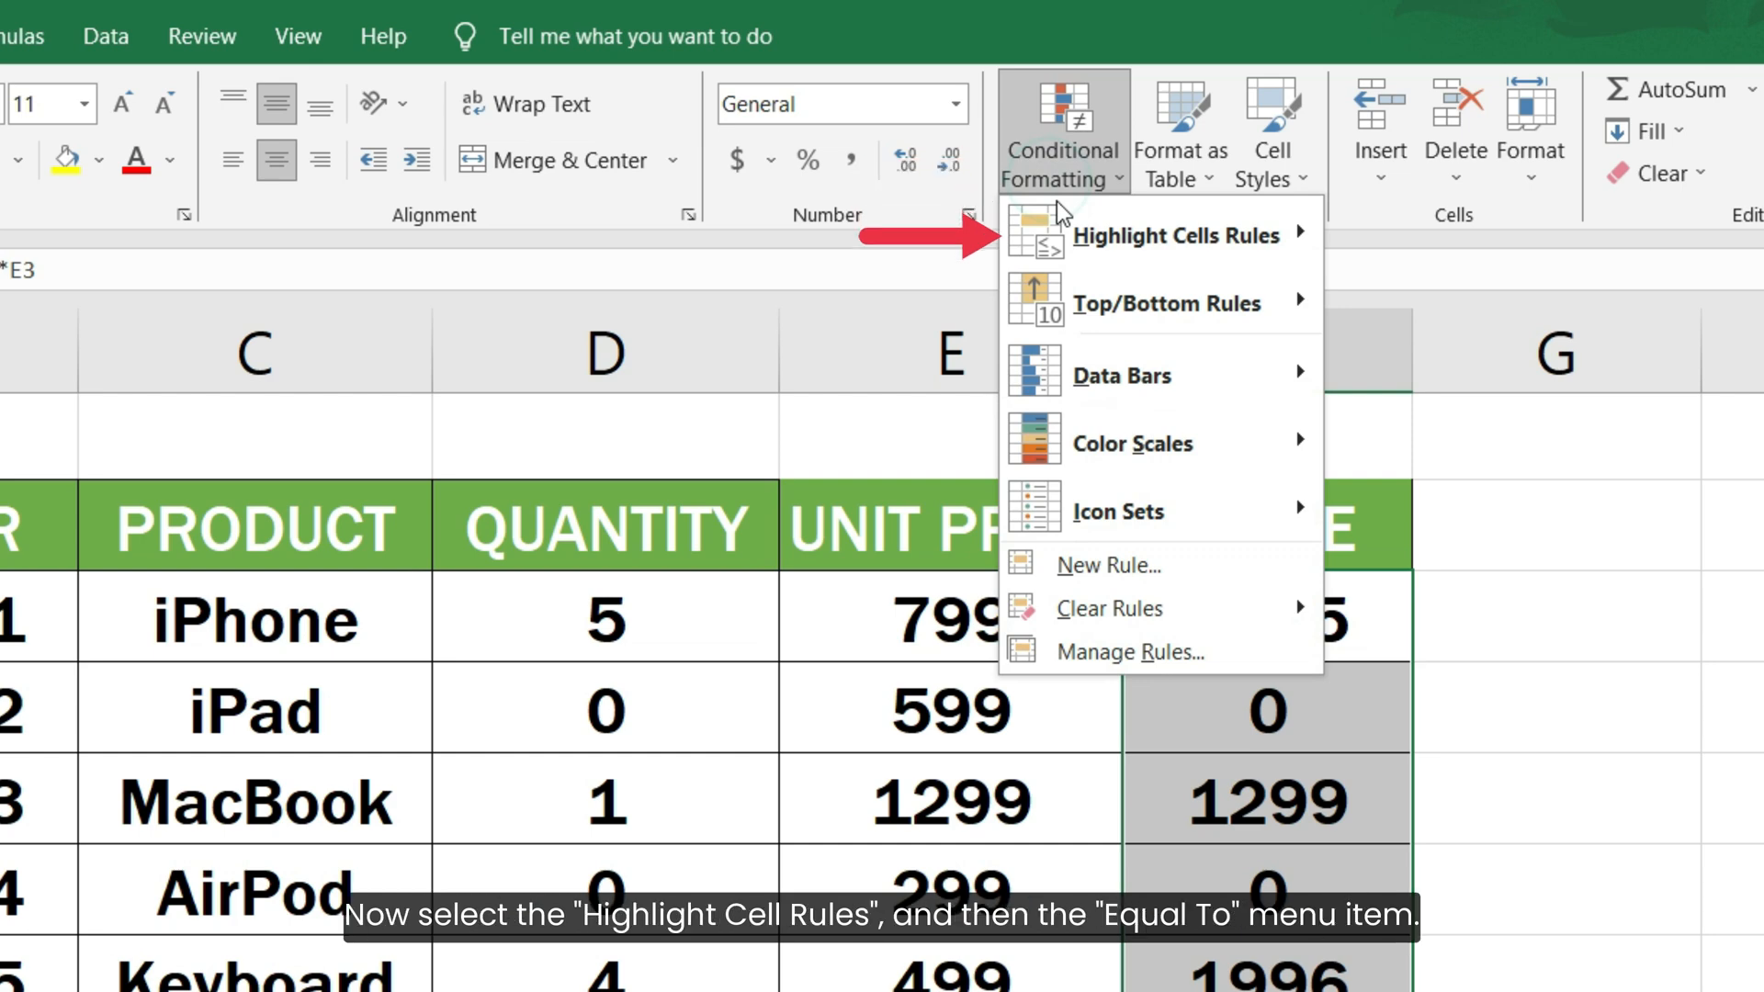
{"action": "left_click", "coordinate": [1169, 235]}
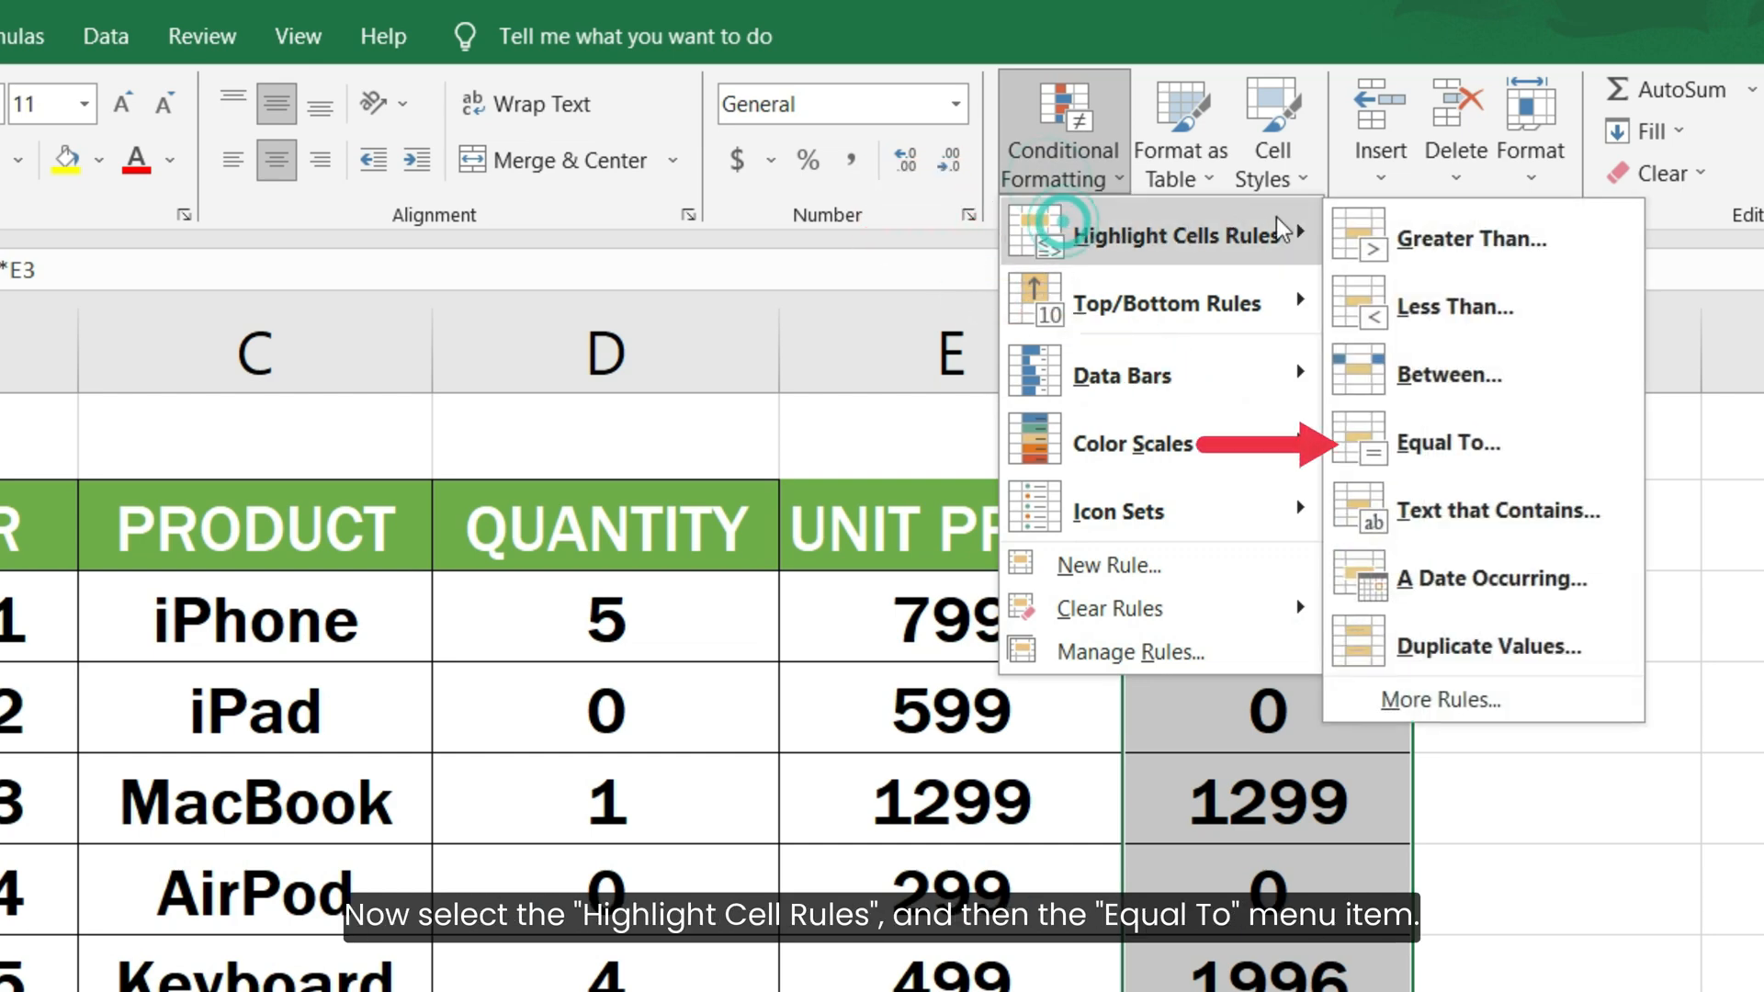
{"action": "left_click", "coordinate": [1449, 443]}
{"action": "type", "text": "0"}
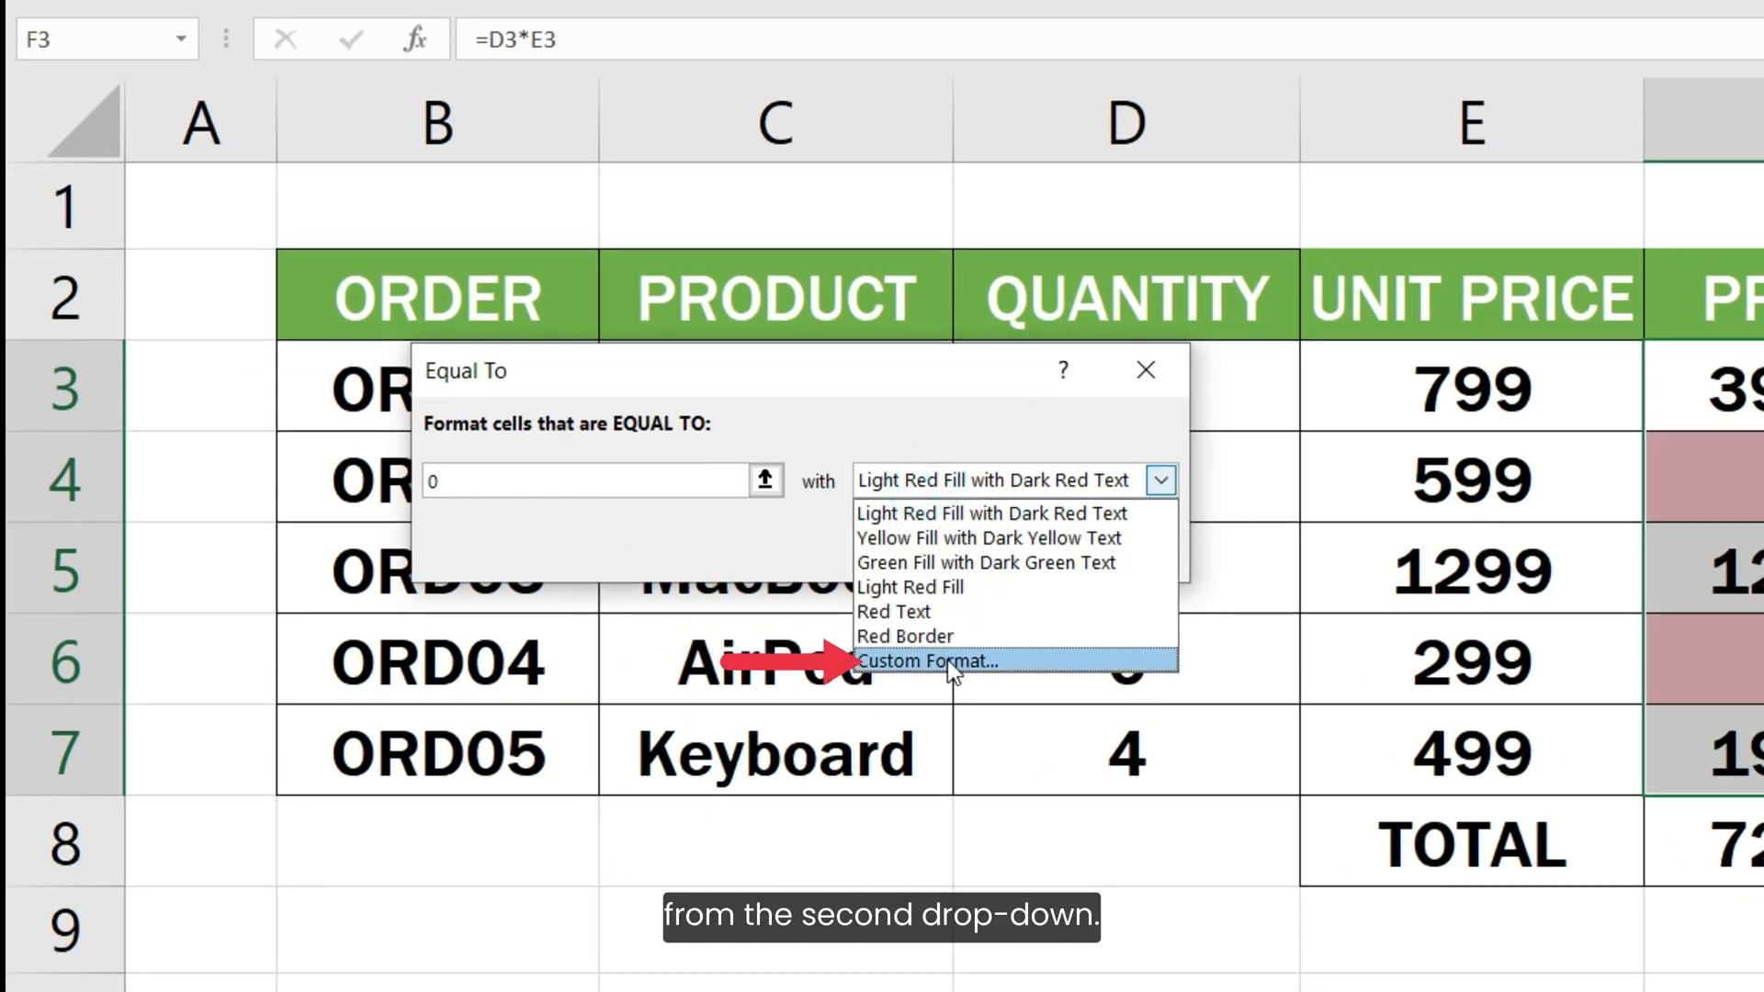
- Set the Equal To rule's custom format to a white font colour
{"action": "left_click", "coordinate": [928, 662]}
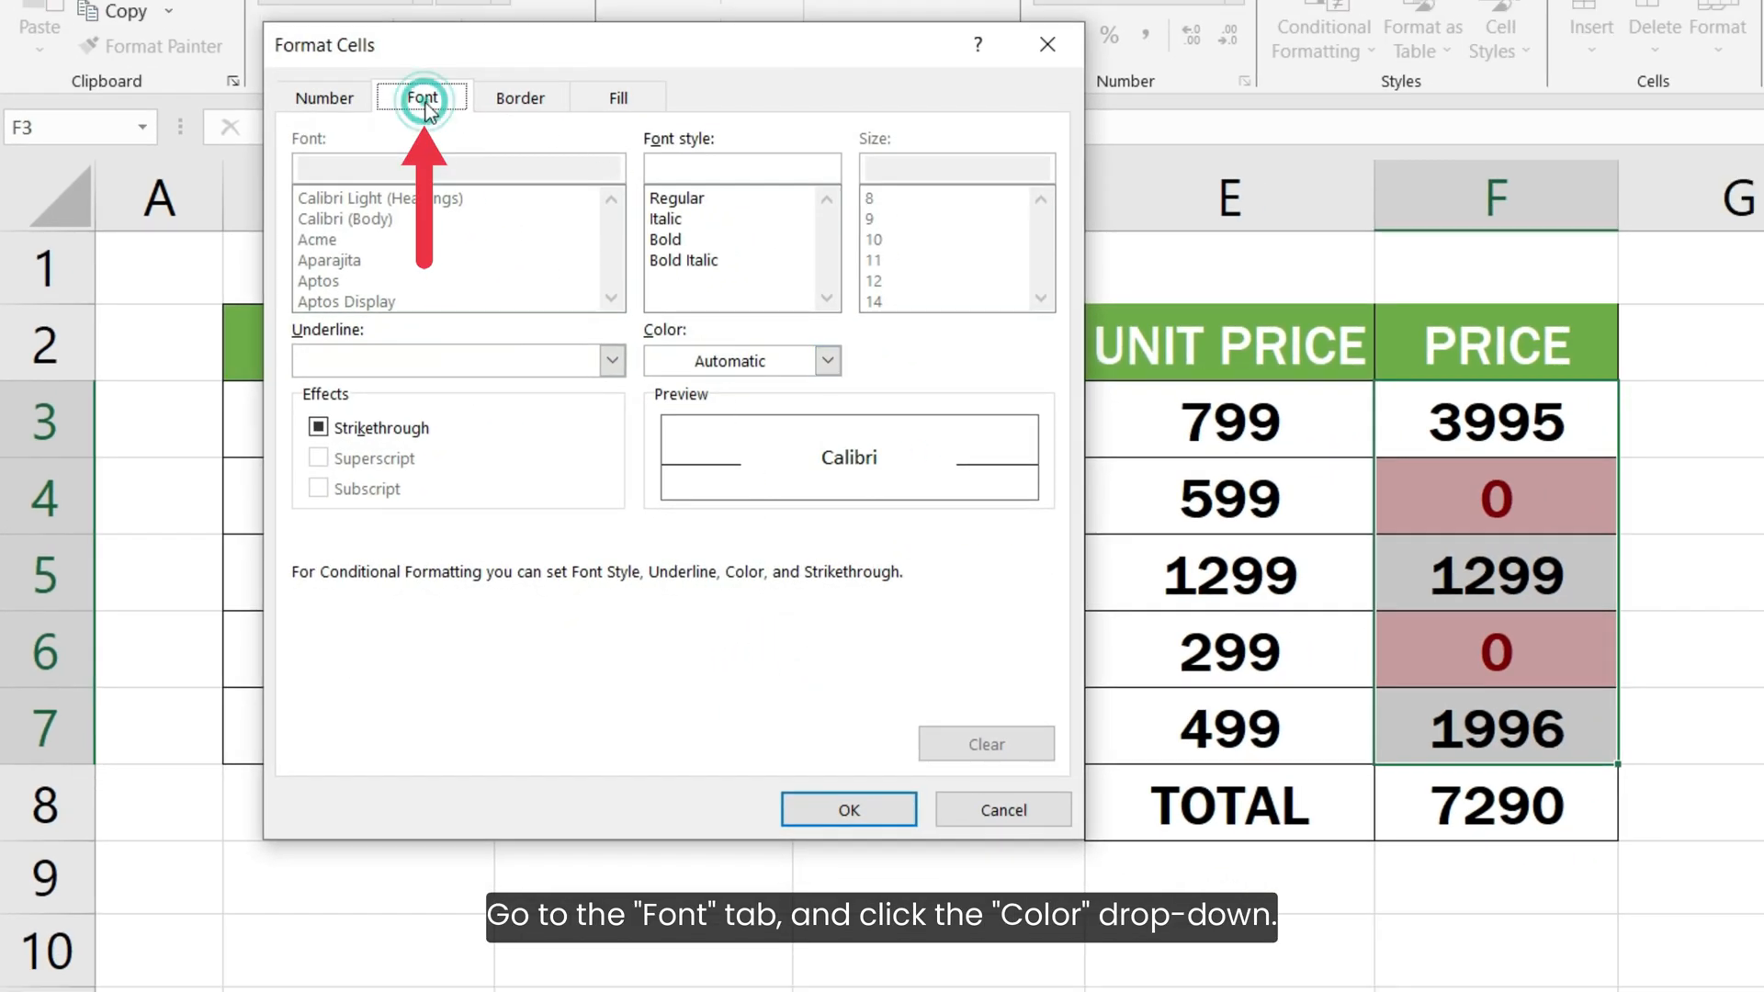
{"action": "left_click", "coordinate": [827, 361]}
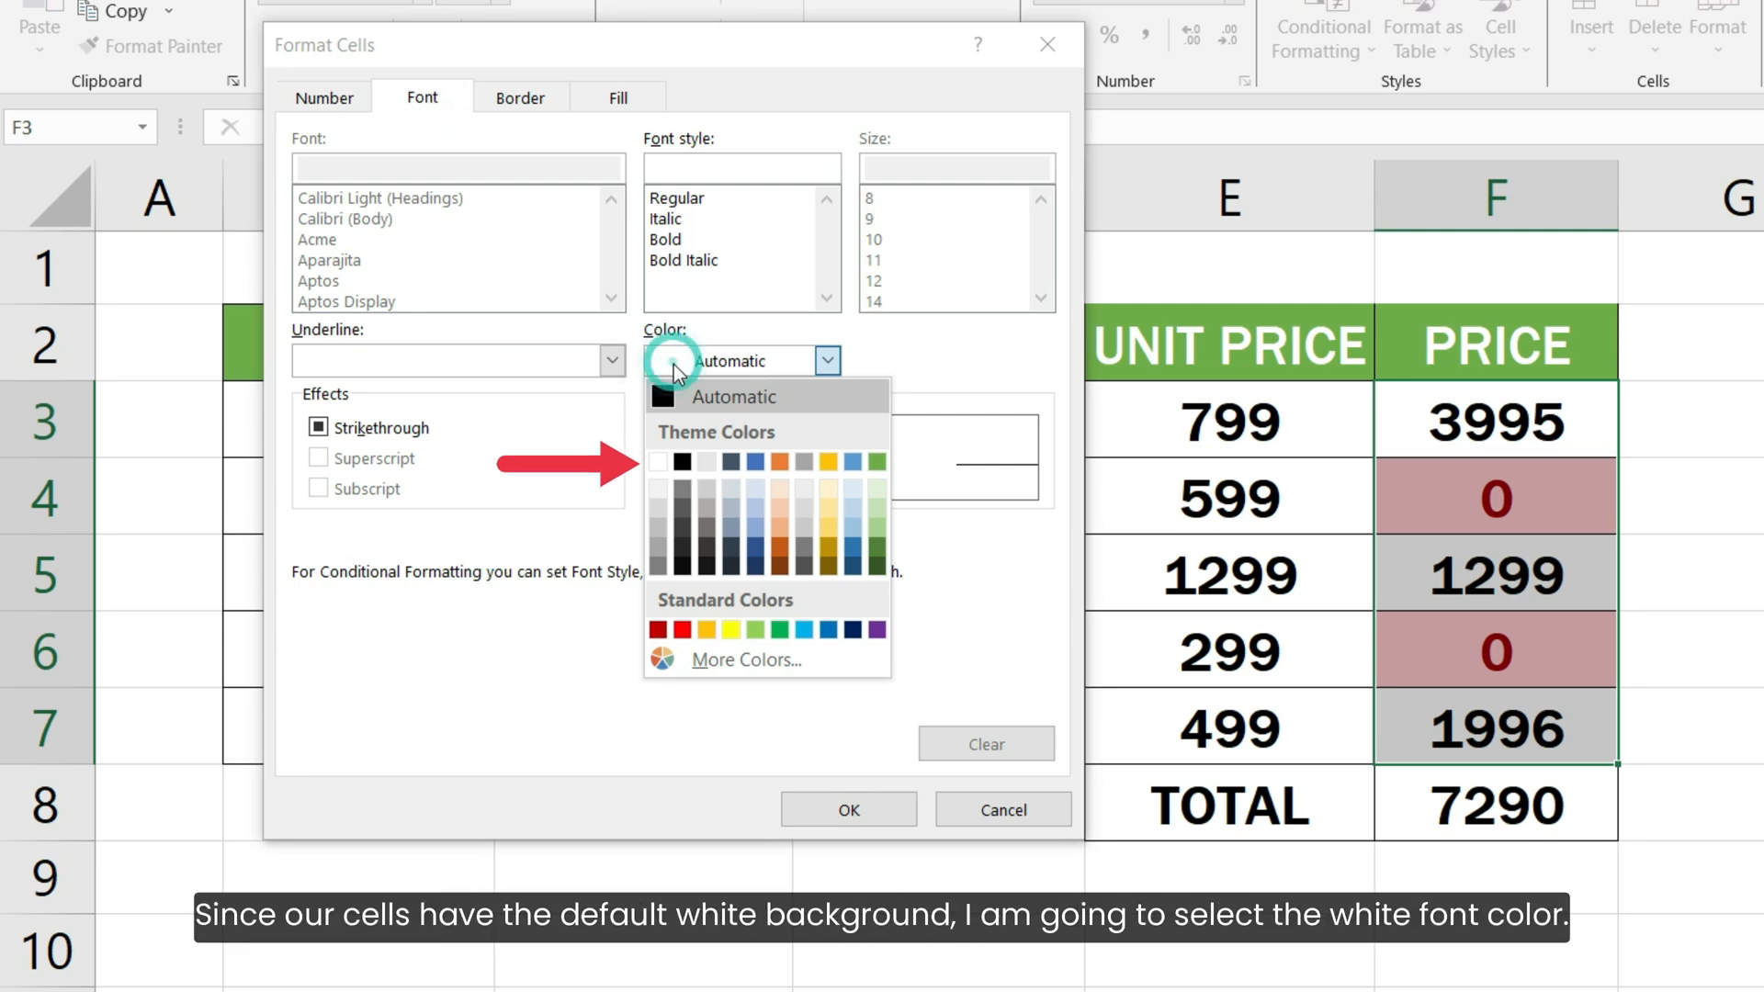
{"action": "left_click", "coordinate": [662, 461]}
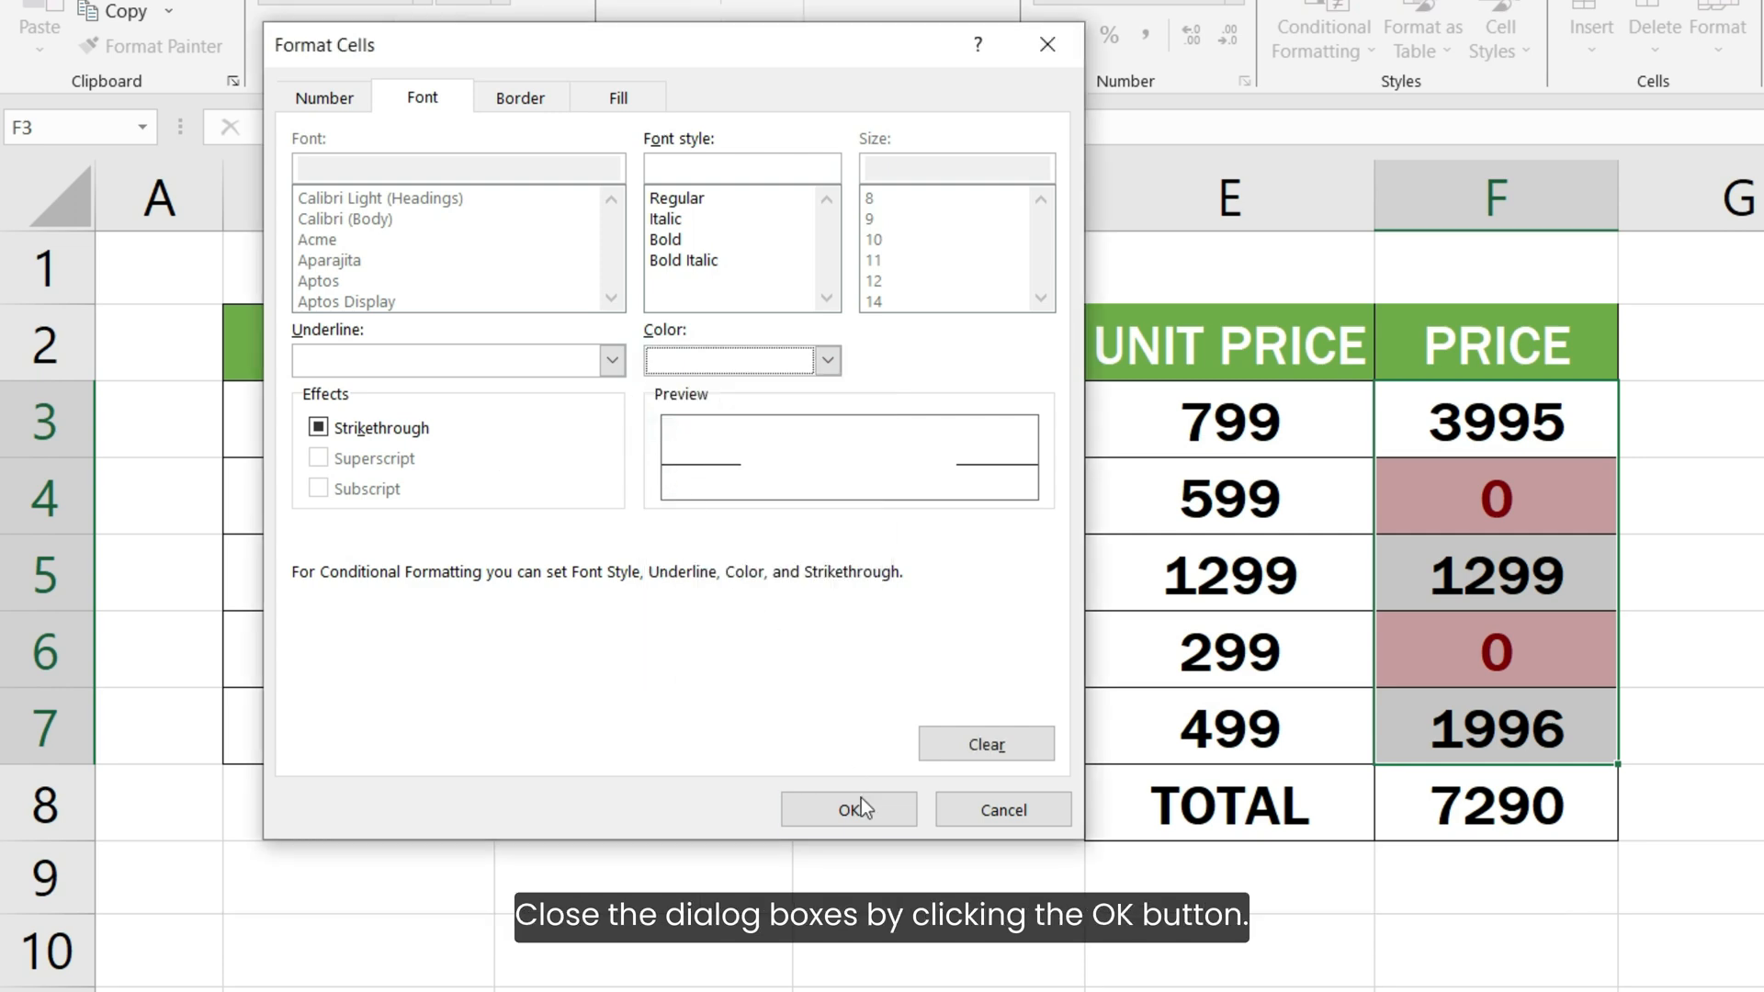
{"action": "left_click", "coordinate": [848, 809]}
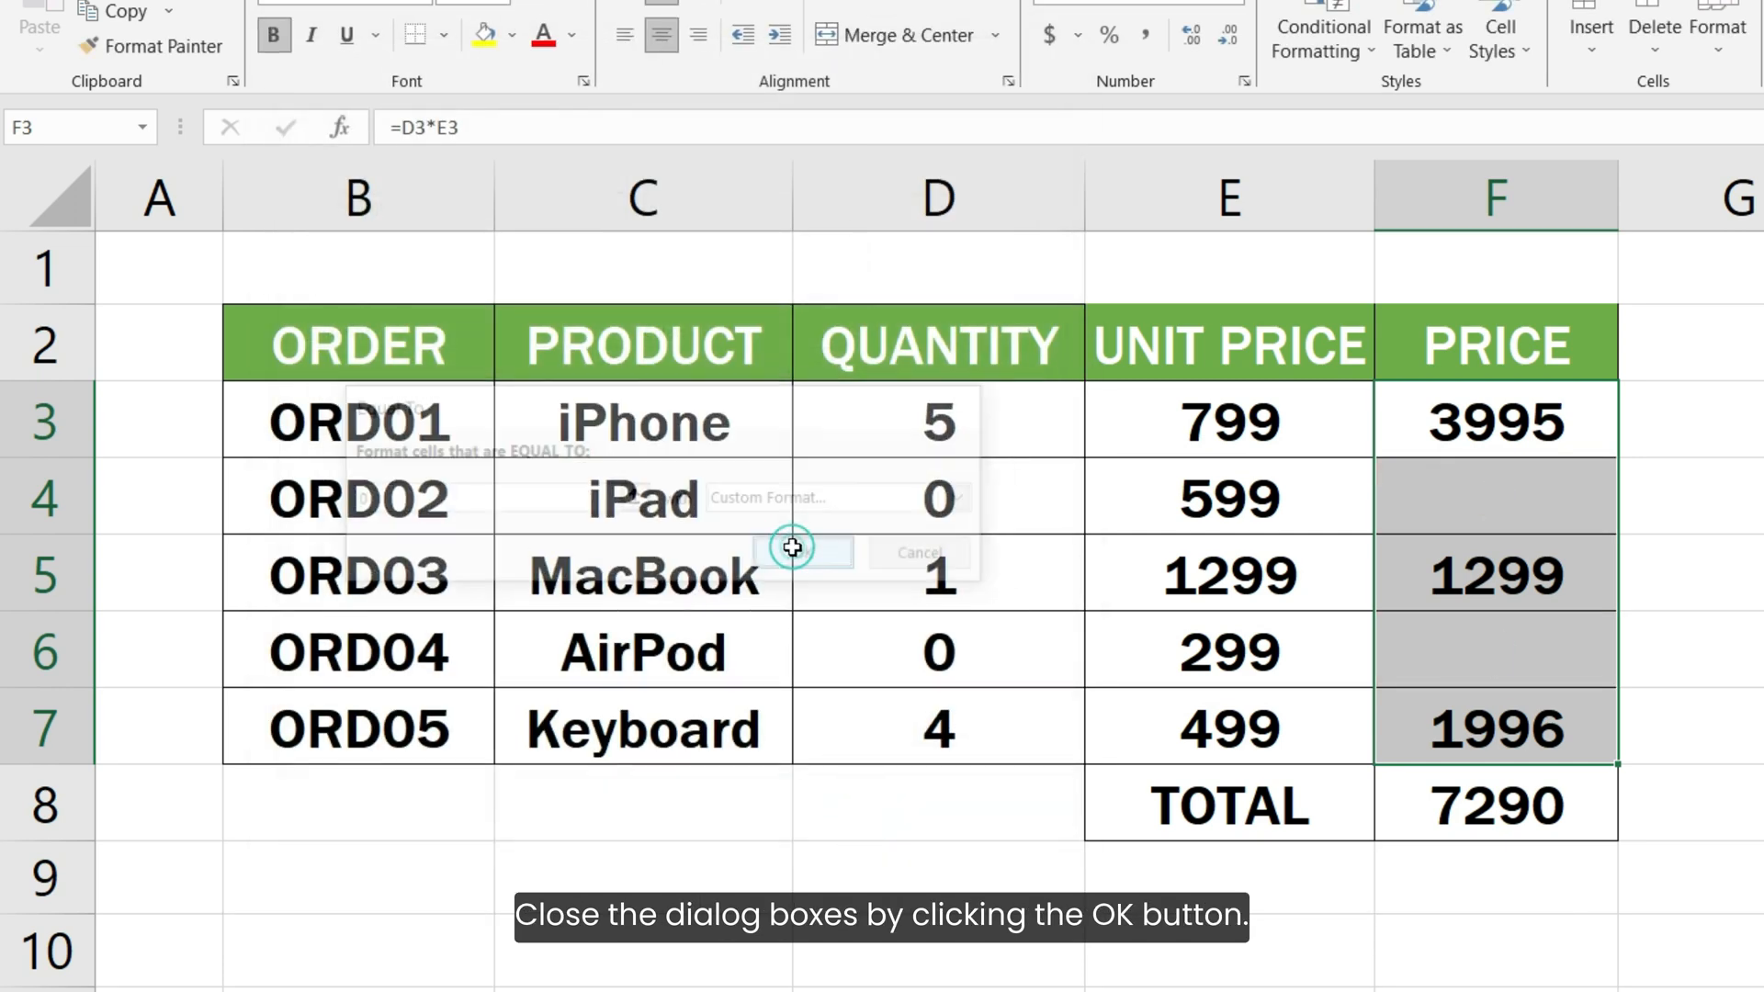
{"action": "left_click", "coordinate": [801, 552]}
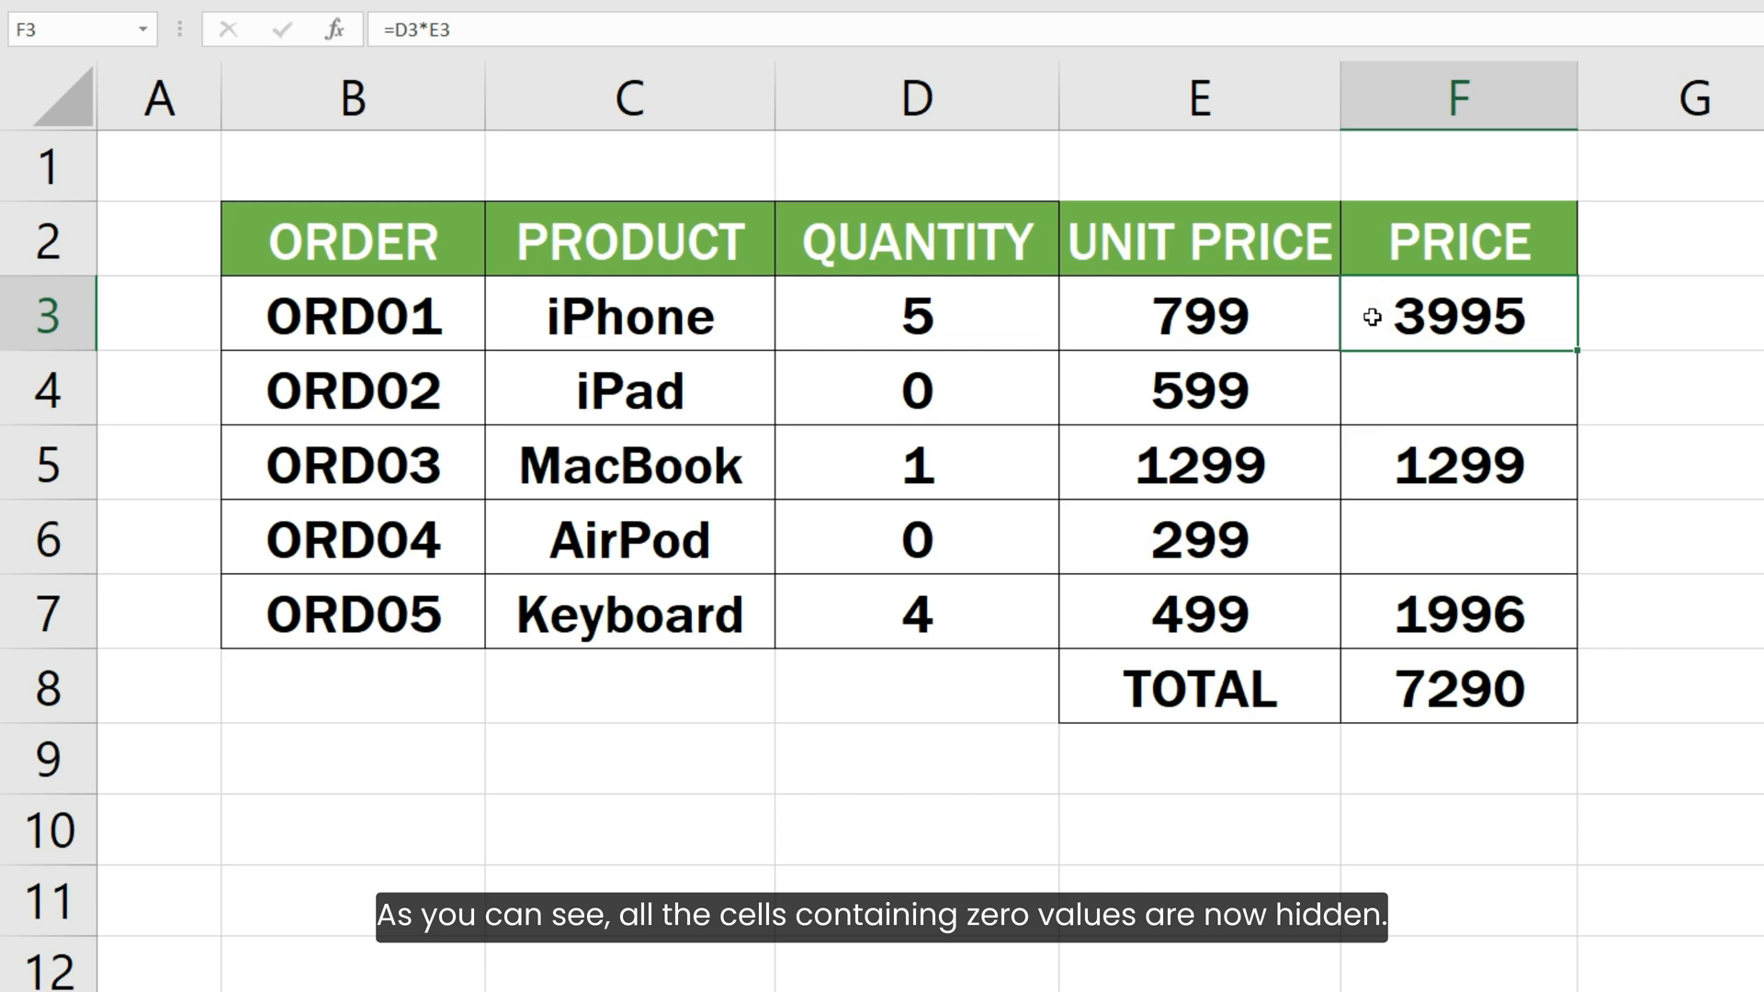
{"action": "left_click", "coordinate": [1458, 388]}
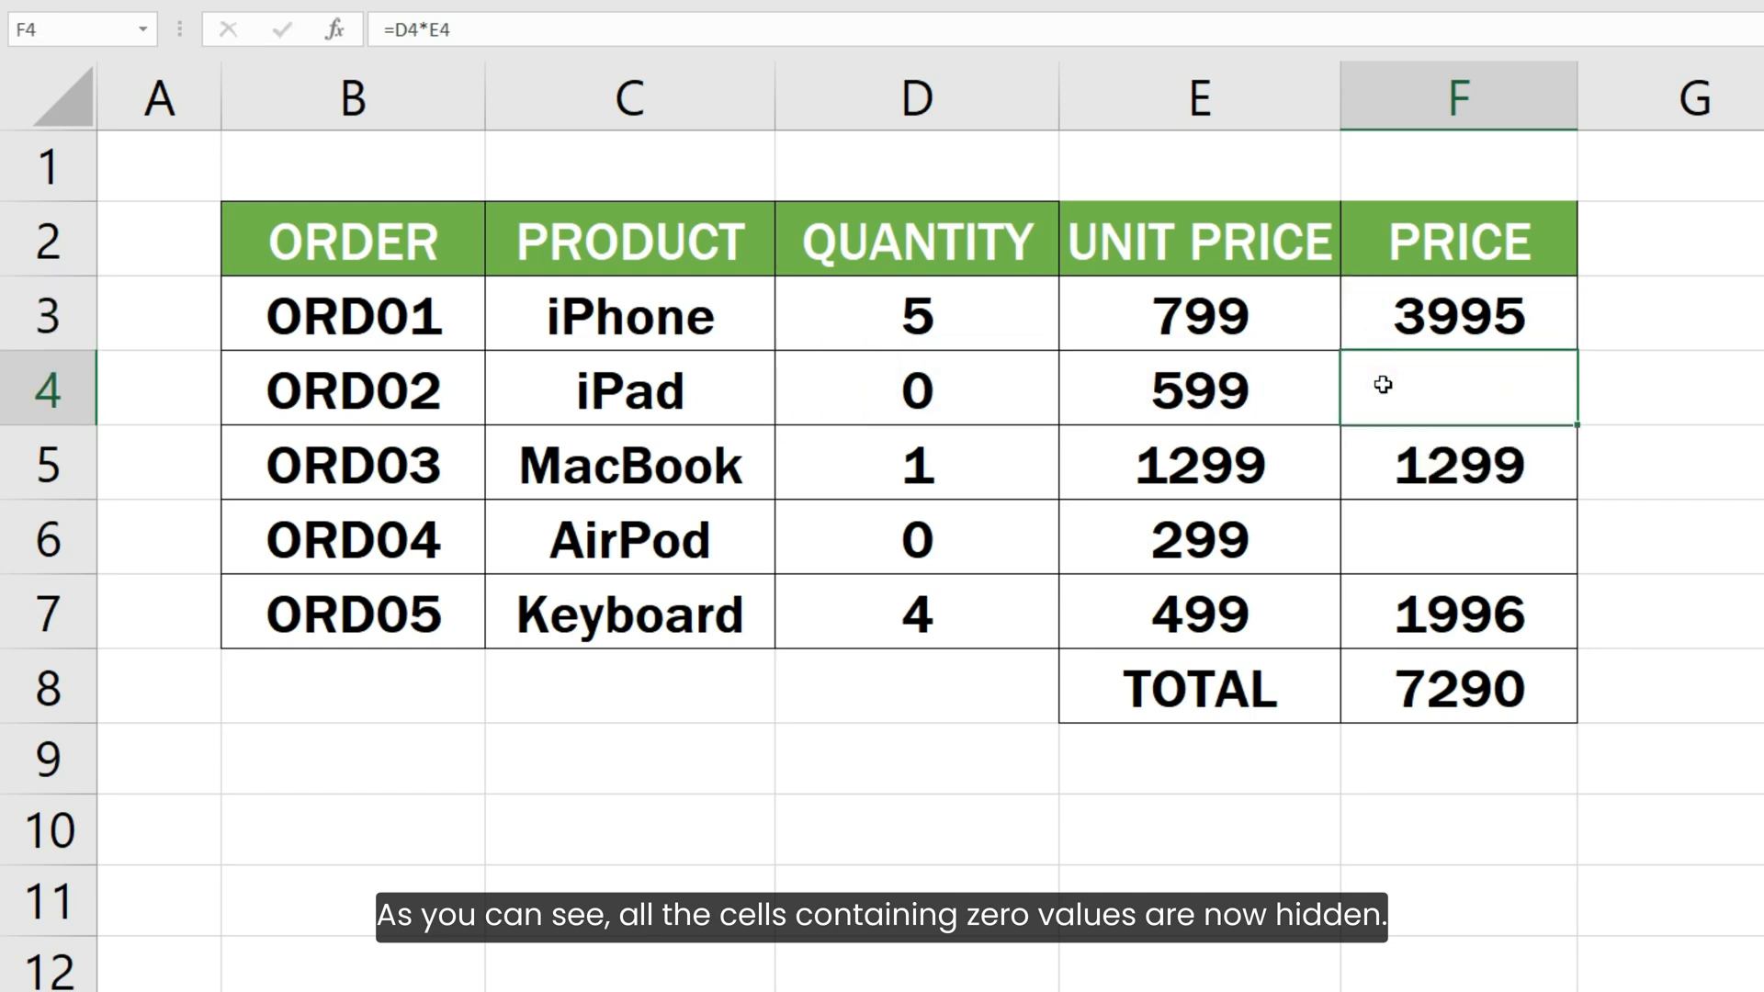